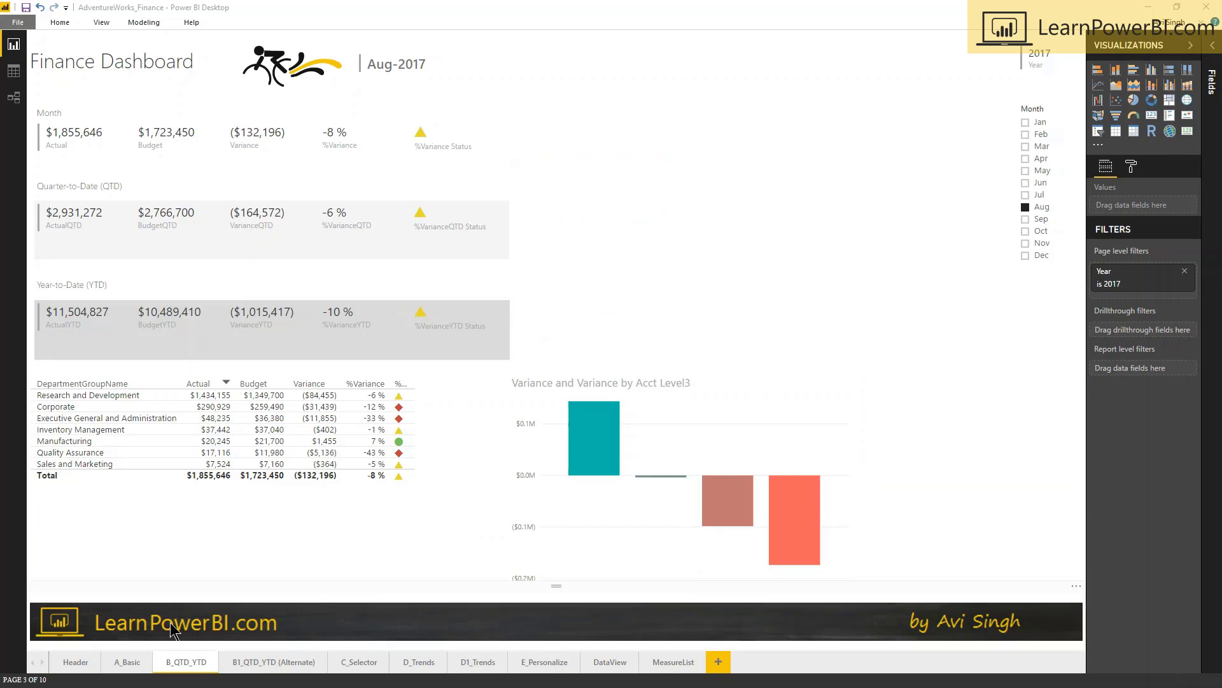
Switch to the C_Selector page with YTD selected in the period slicer
left_click(359, 661)
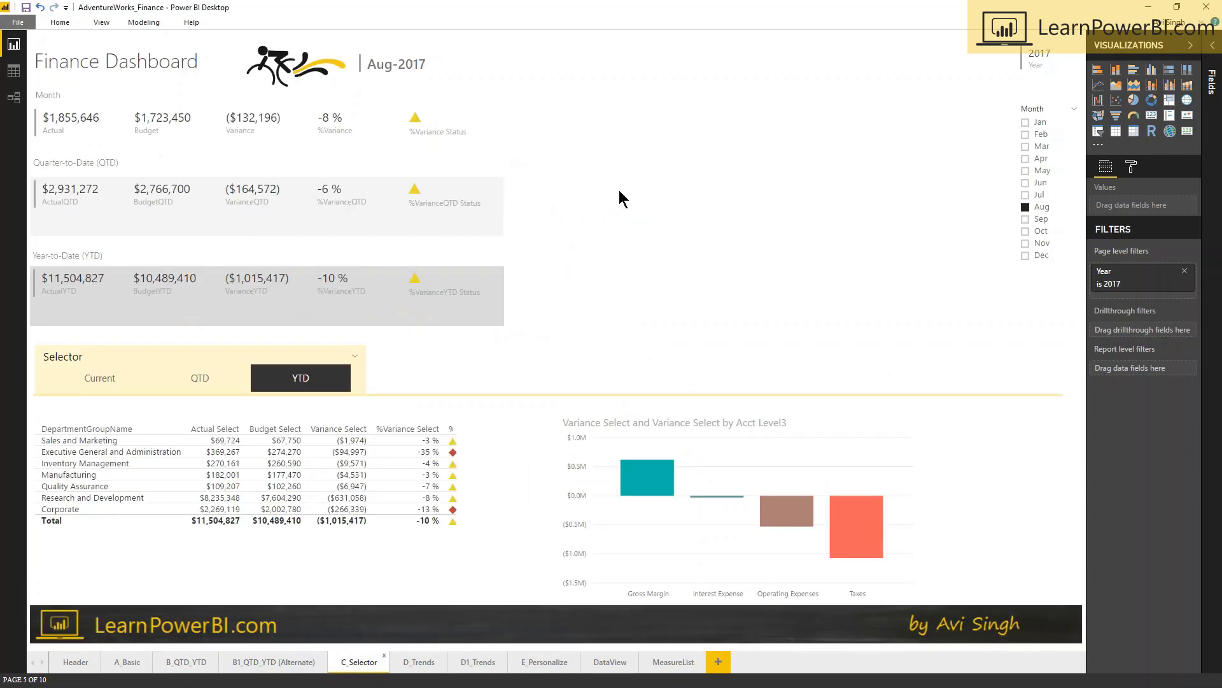
mouse_move(449, 344)
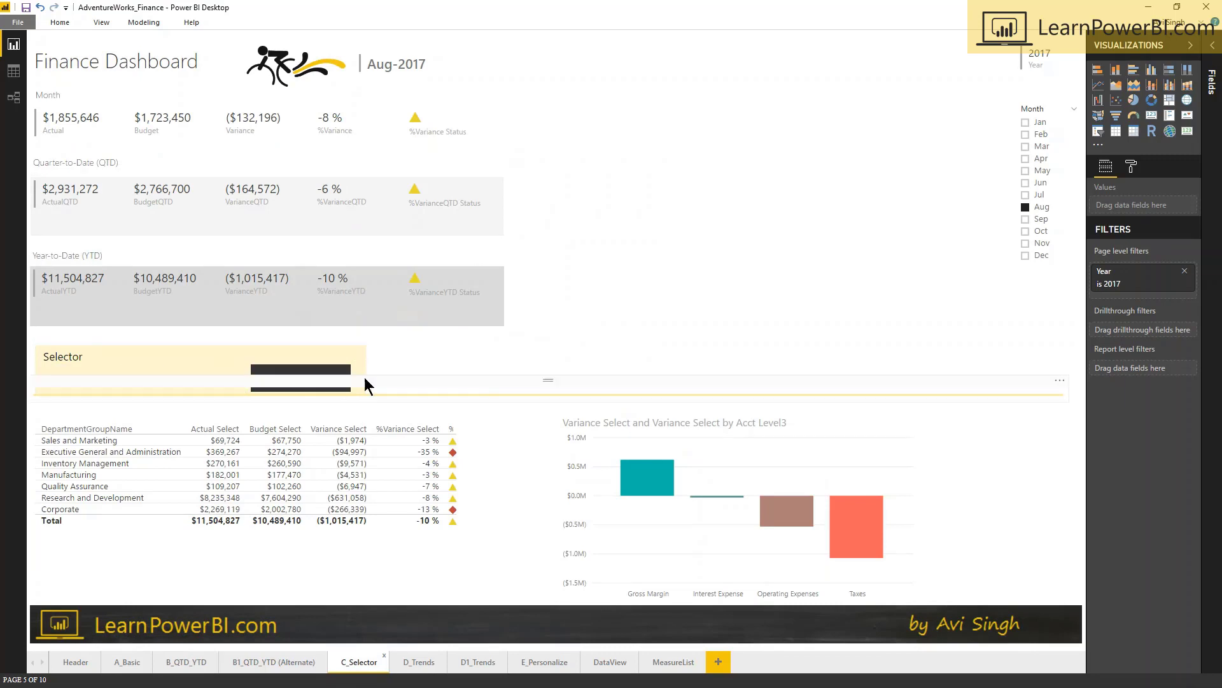
left_click(300, 377)
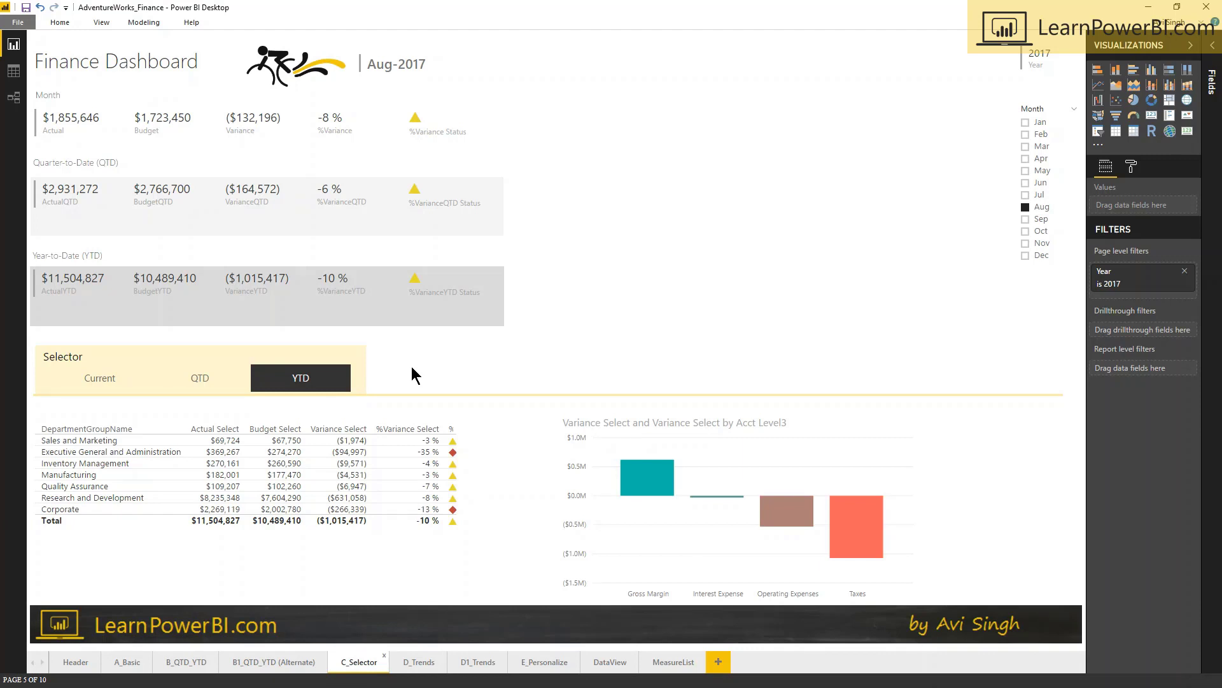
mouse_move(233, 145)
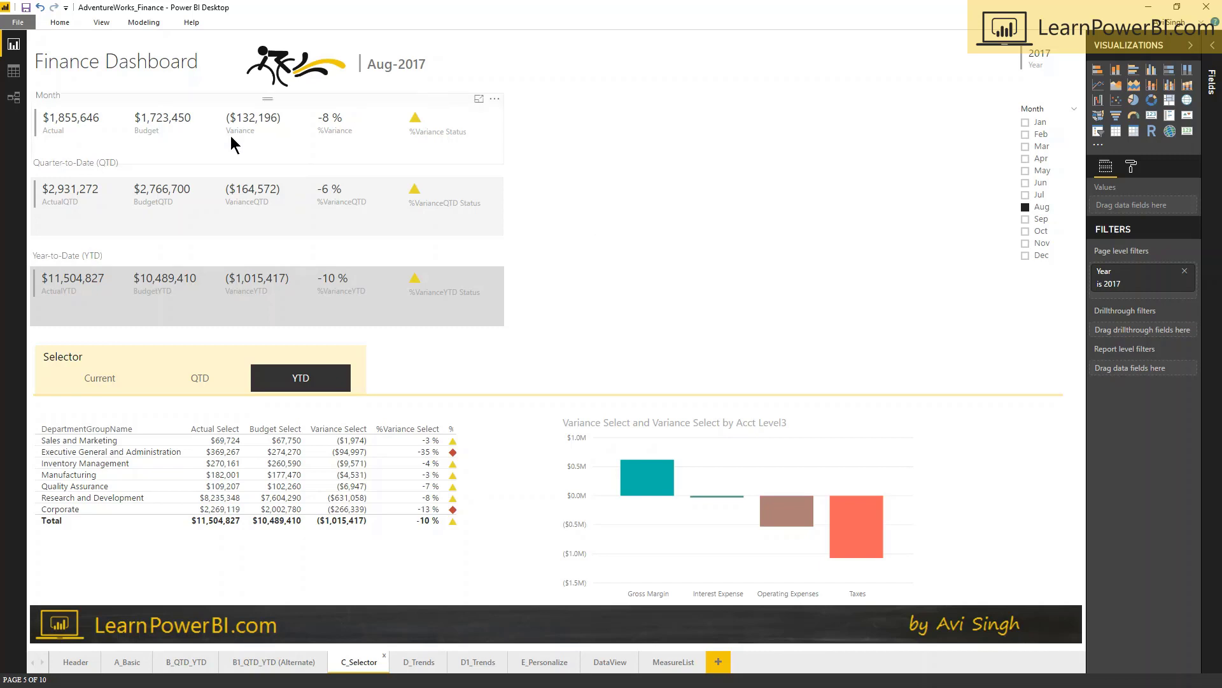
Set the Selector slicer to Current, then to QTD so table and chart show quarter-to-date totals
left_click(100, 379)
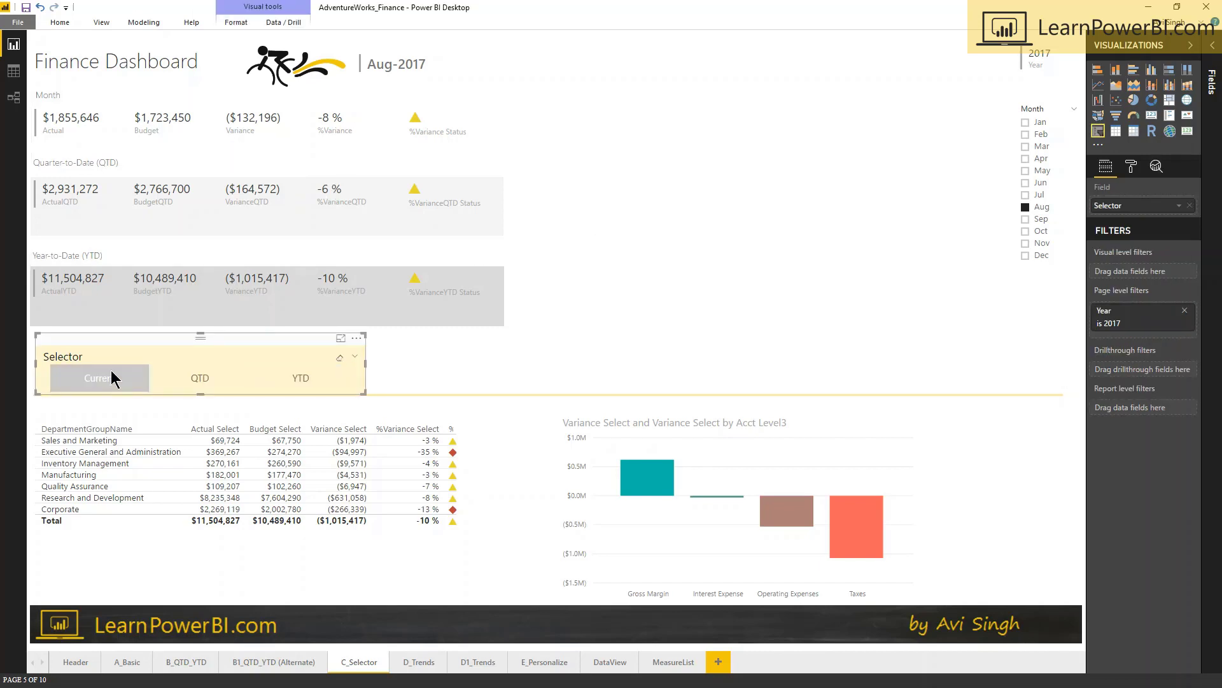
left_click(98, 378)
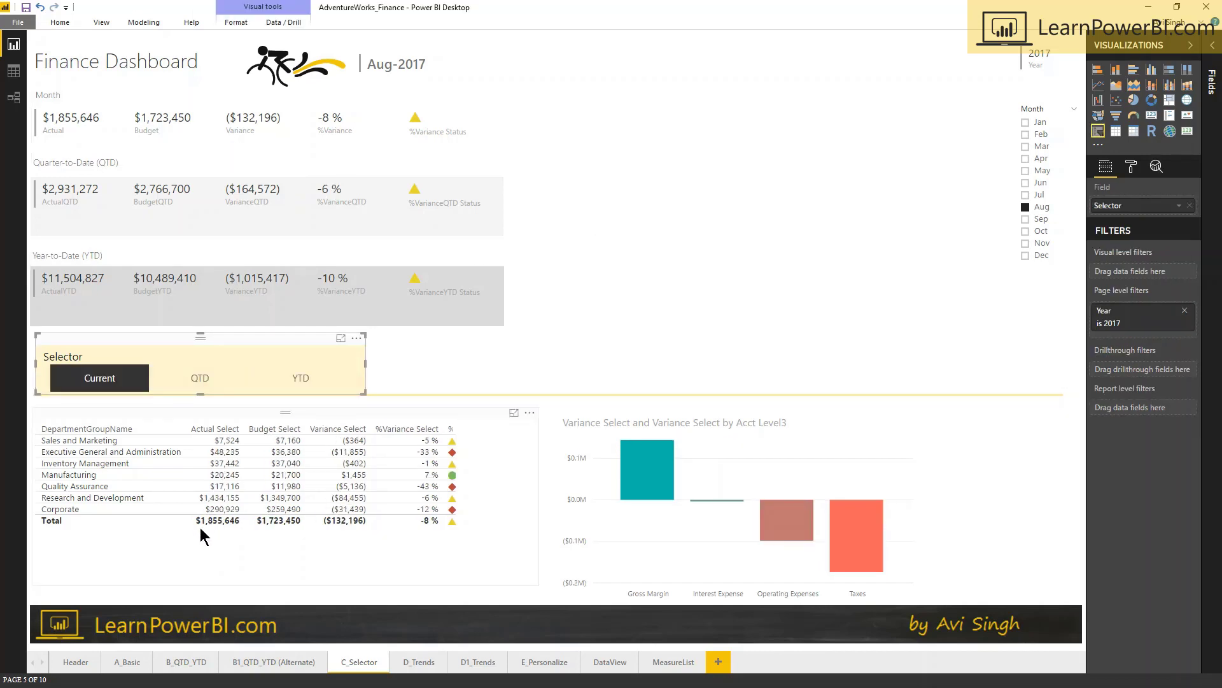
left_click(218, 520)
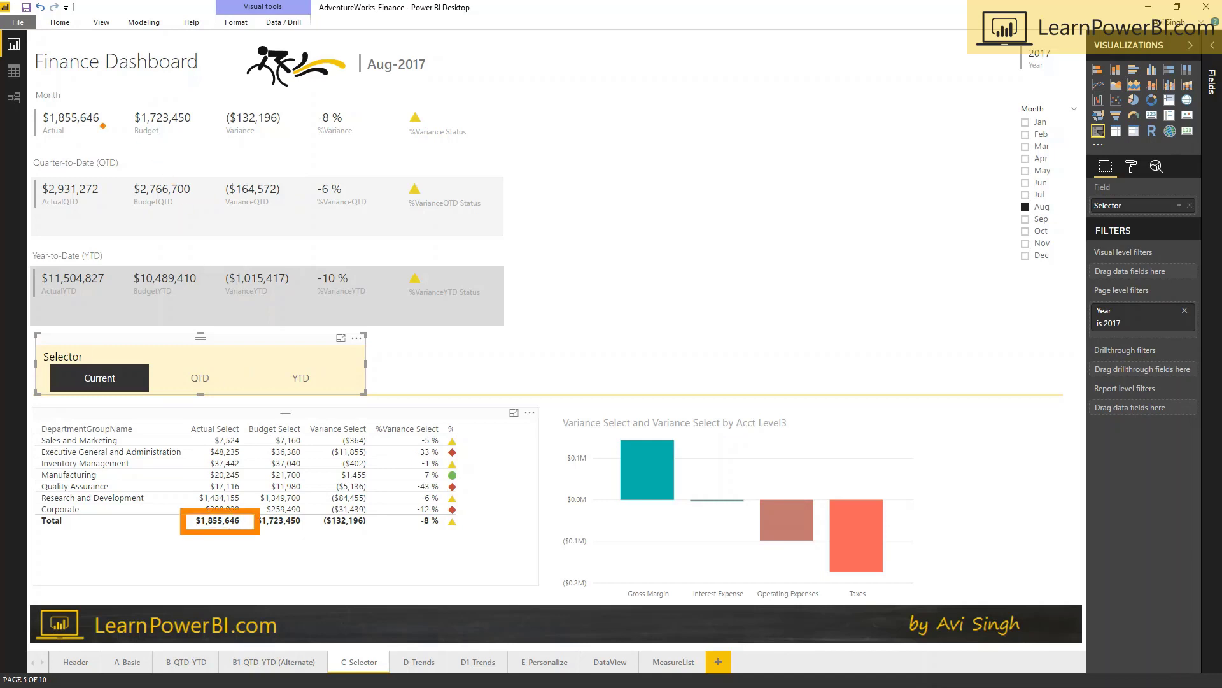
left_click(70, 121)
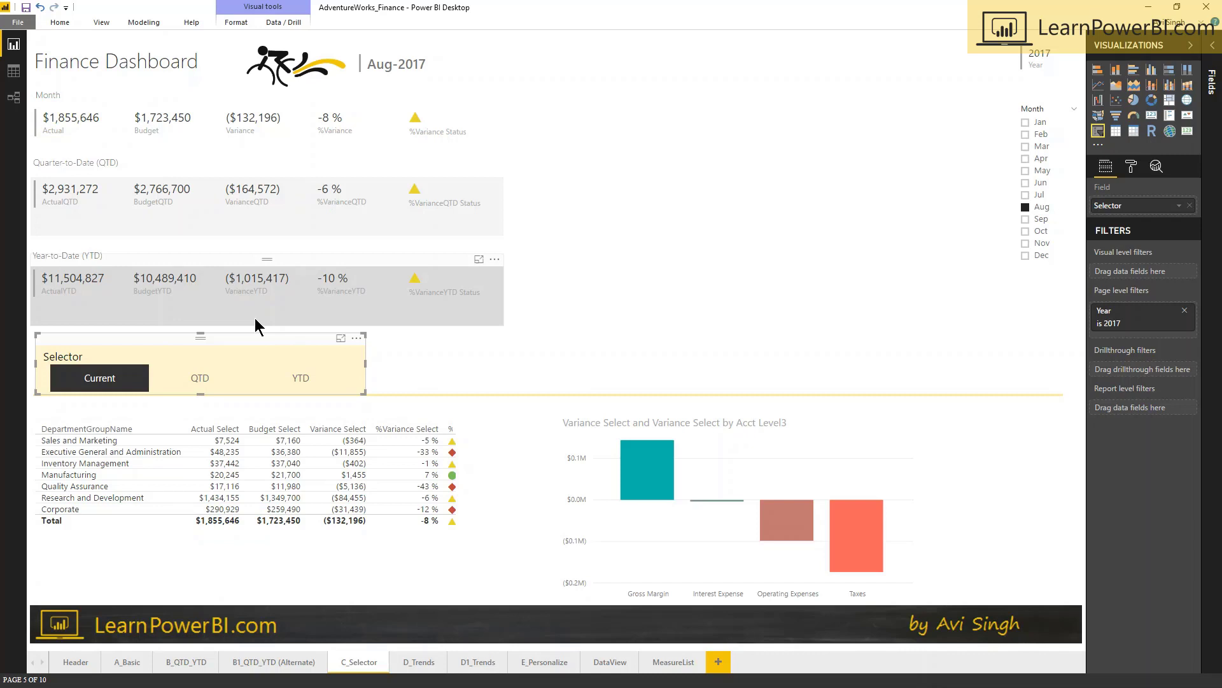
left_click(199, 378)
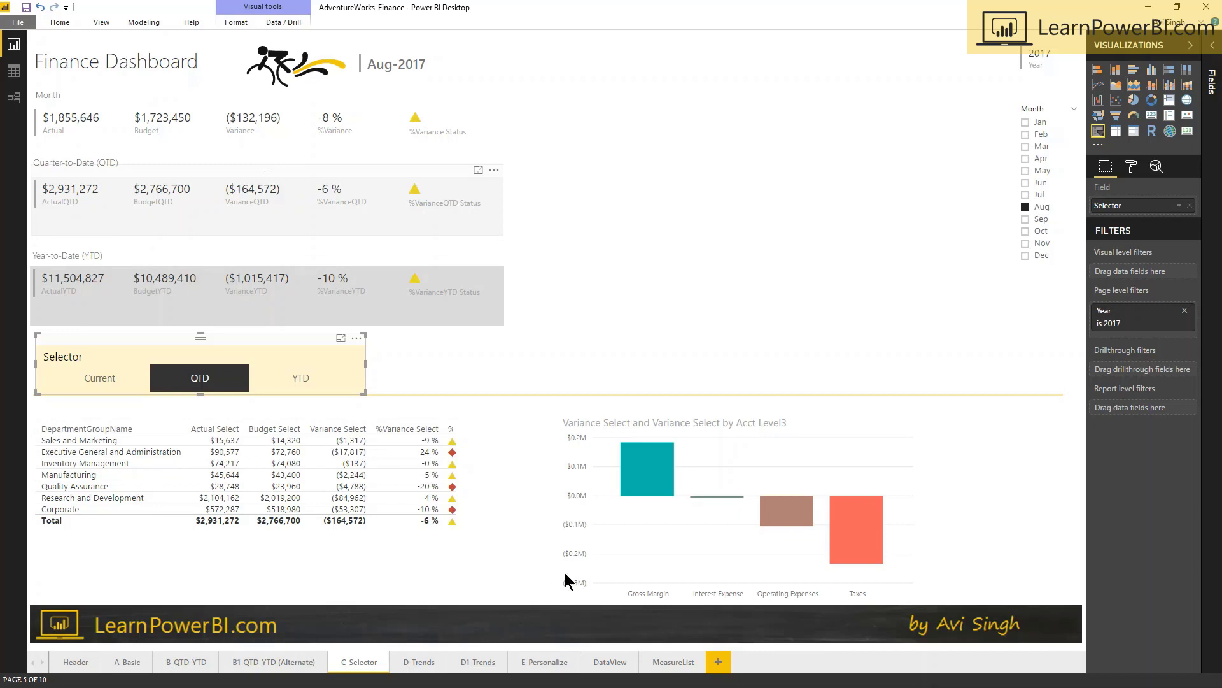
Drill the Operating Expenses bar down to Labor Expenses and view the department table in Focus mode
right_click(787, 510)
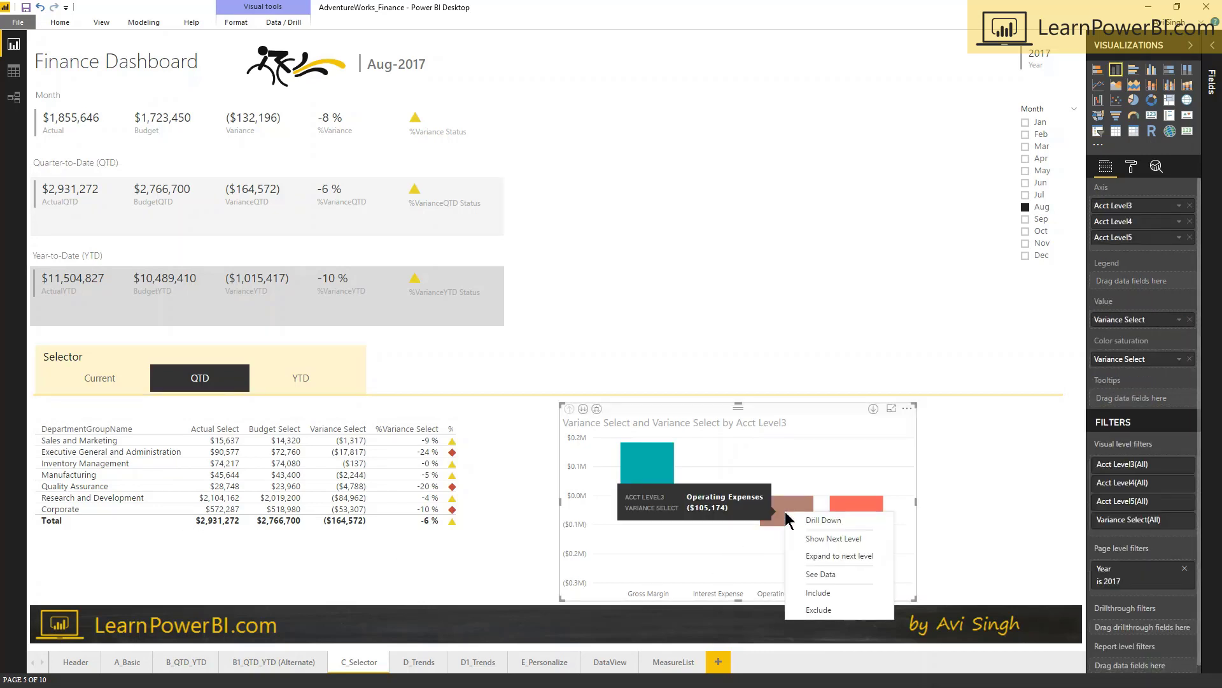
left_click(833, 538)
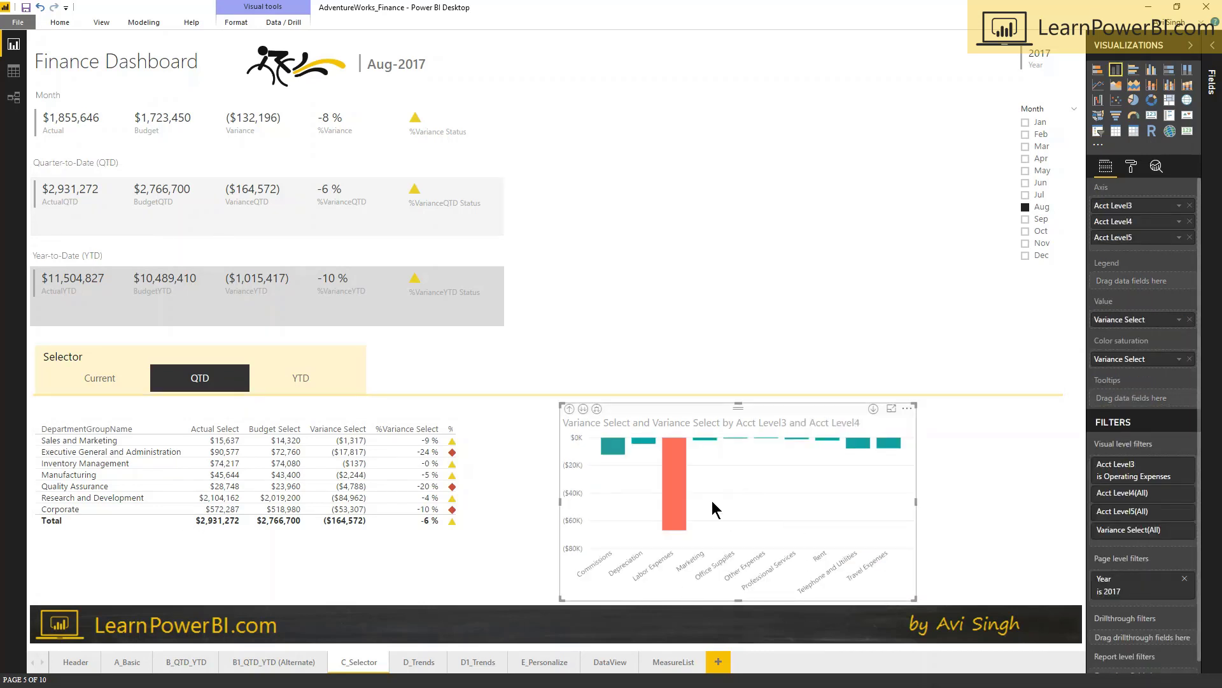
mouse_move(672, 491)
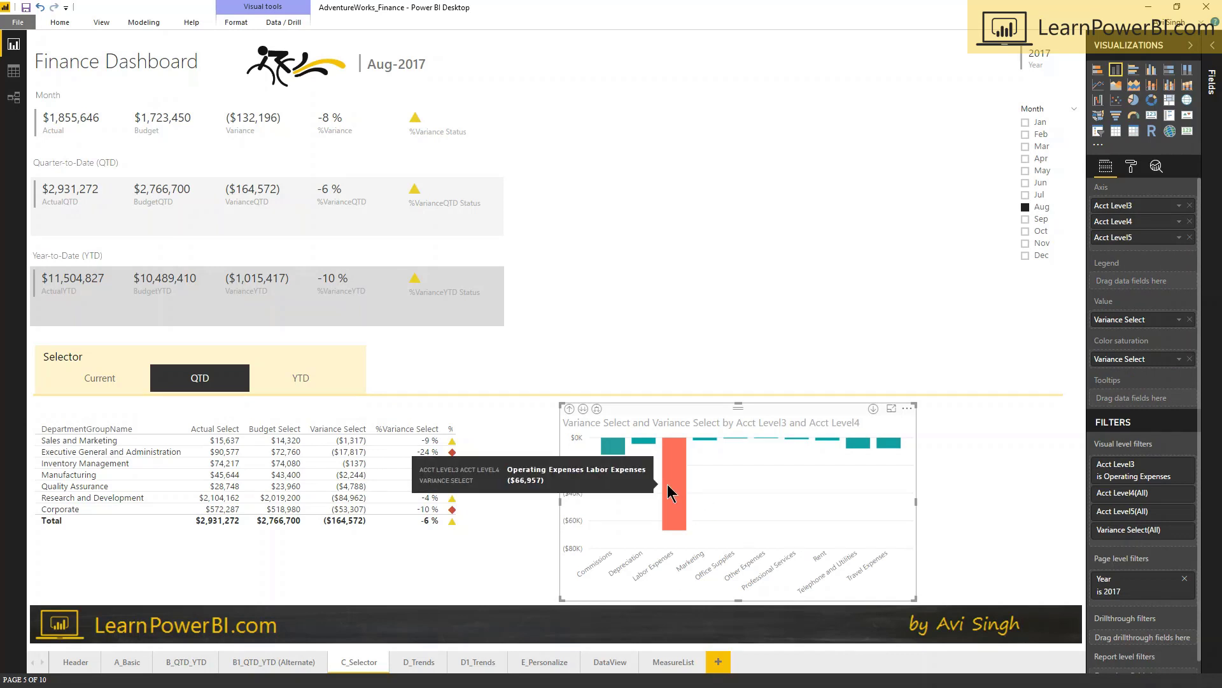
mouse_move(631, 459)
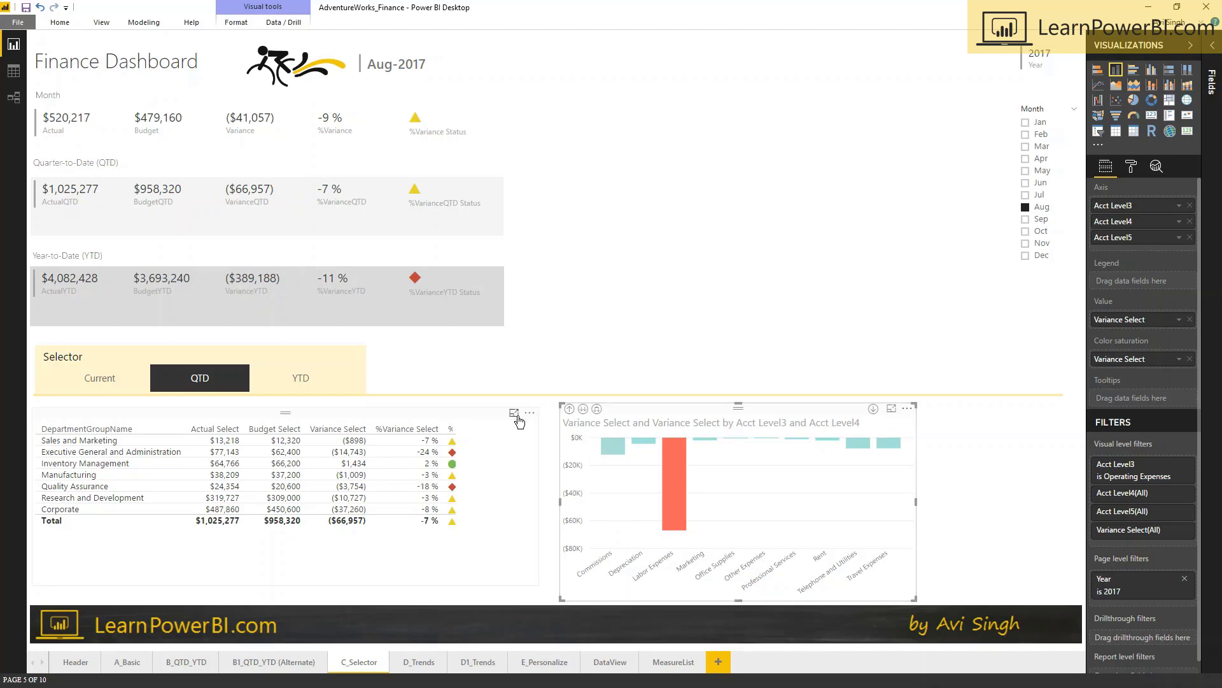
left_click(514, 412)
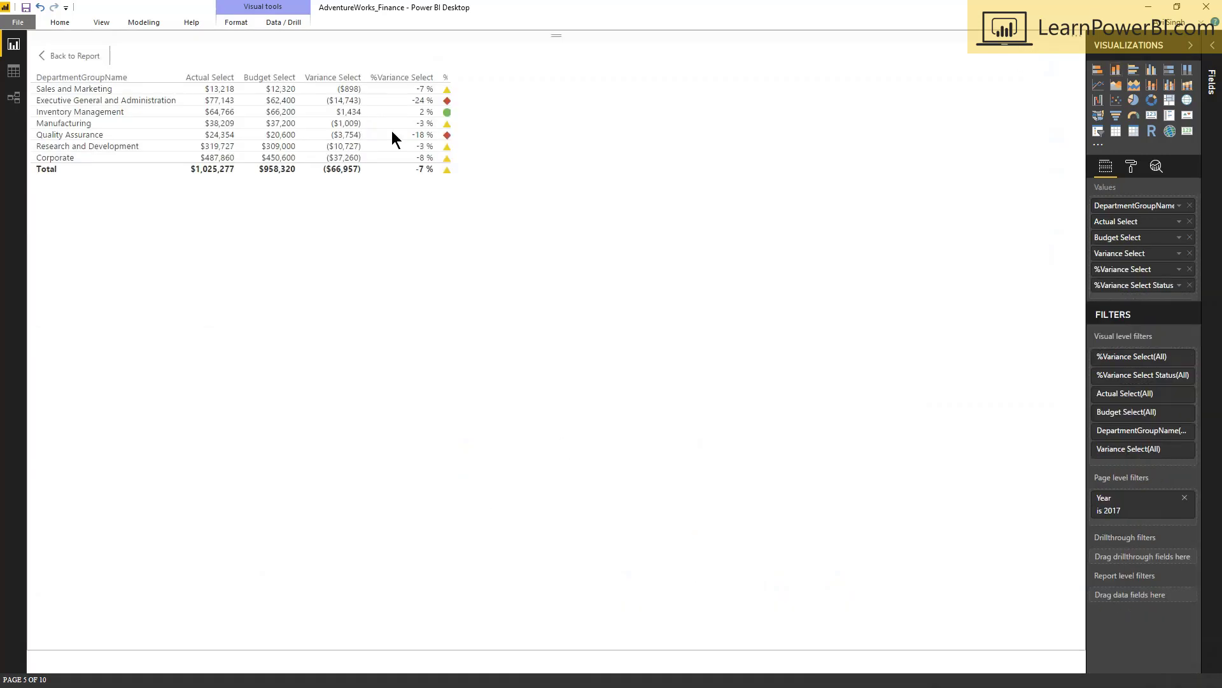
mouse_move(337, 170)
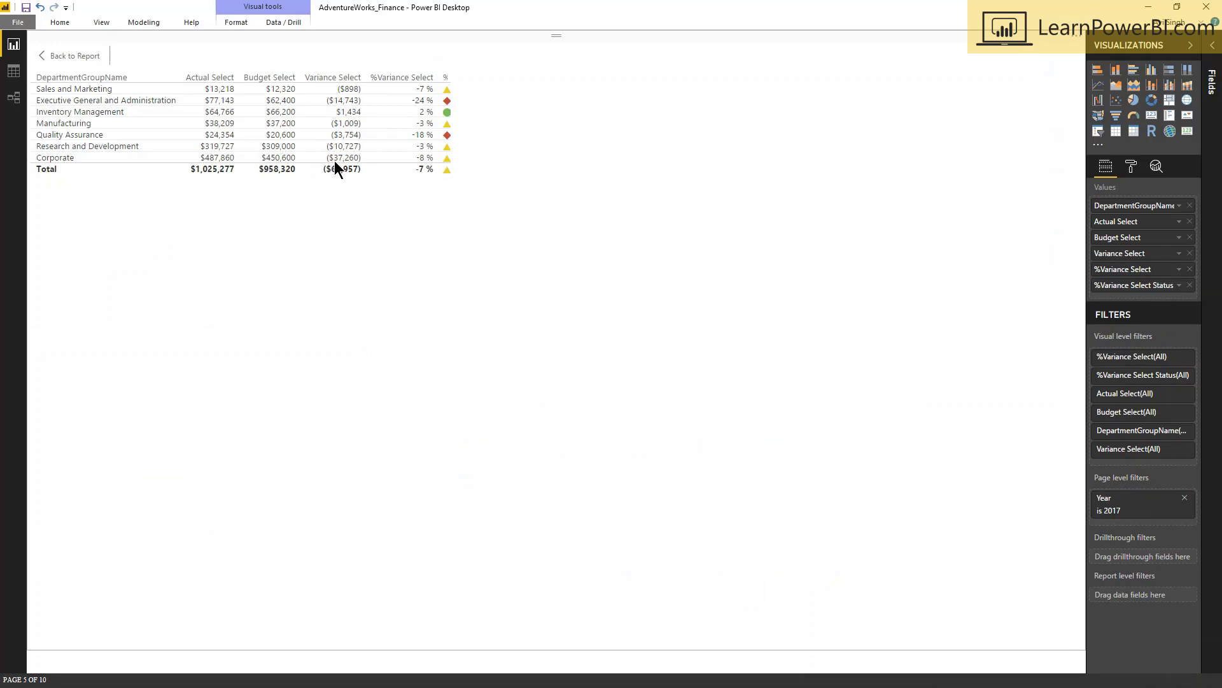
mouse_move(367, 167)
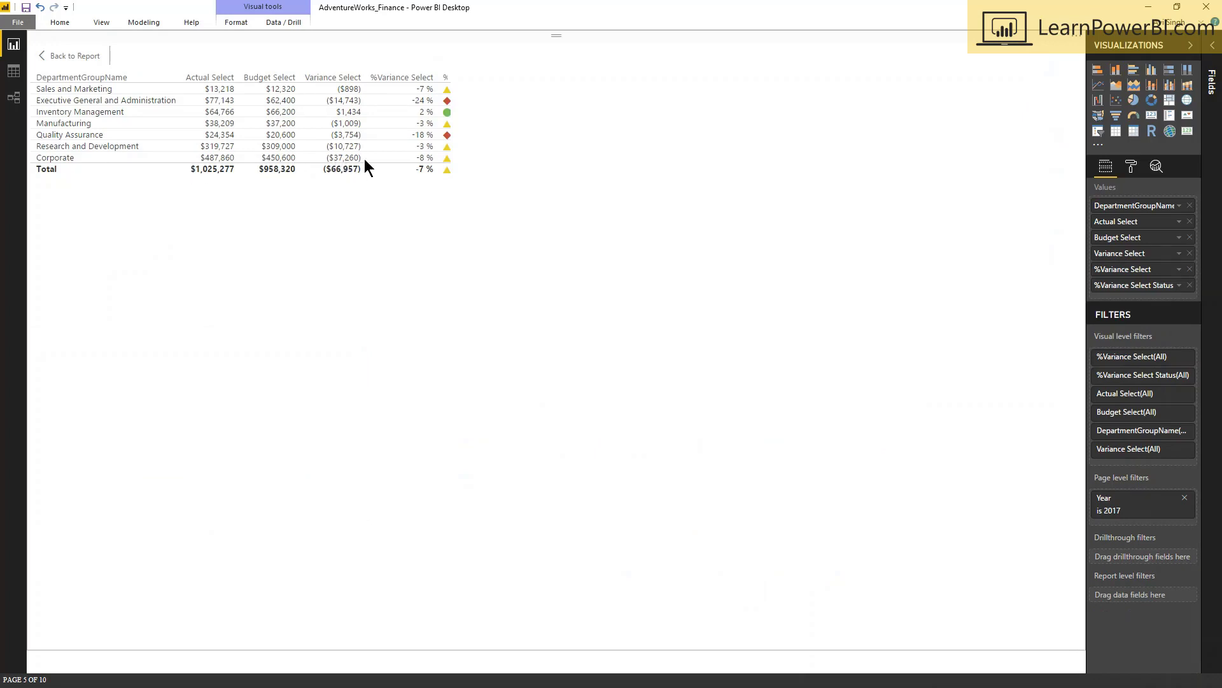
mouse_move(138, 114)
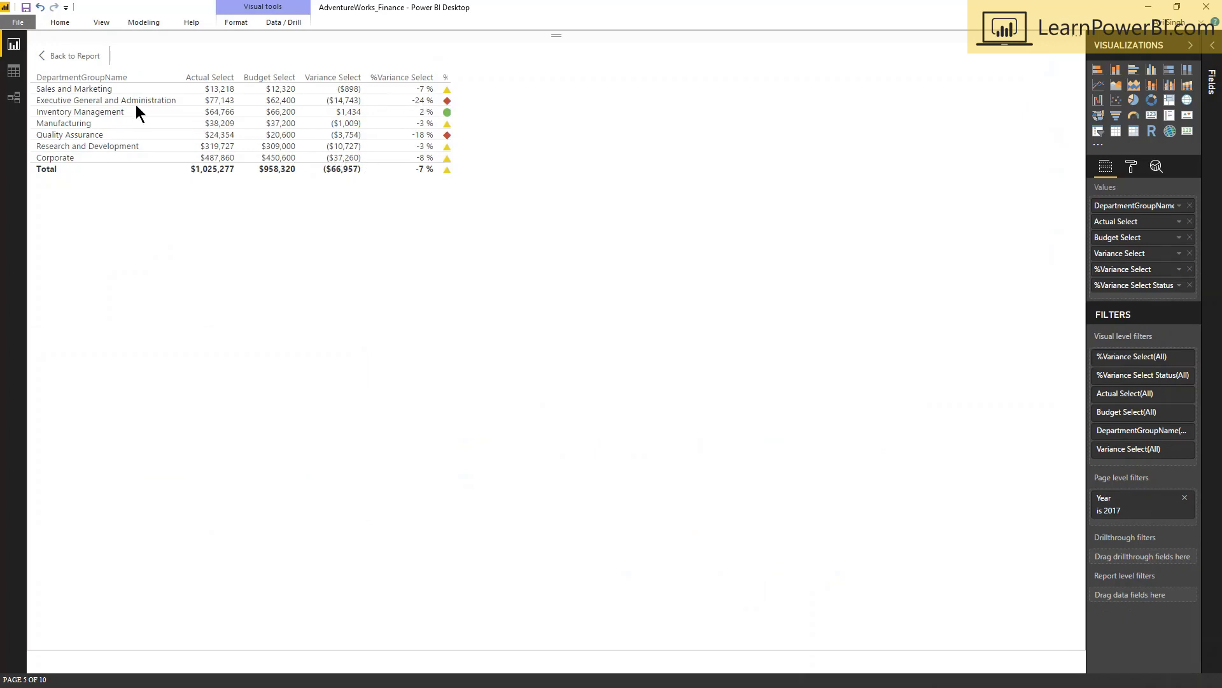
left_click(74, 55)
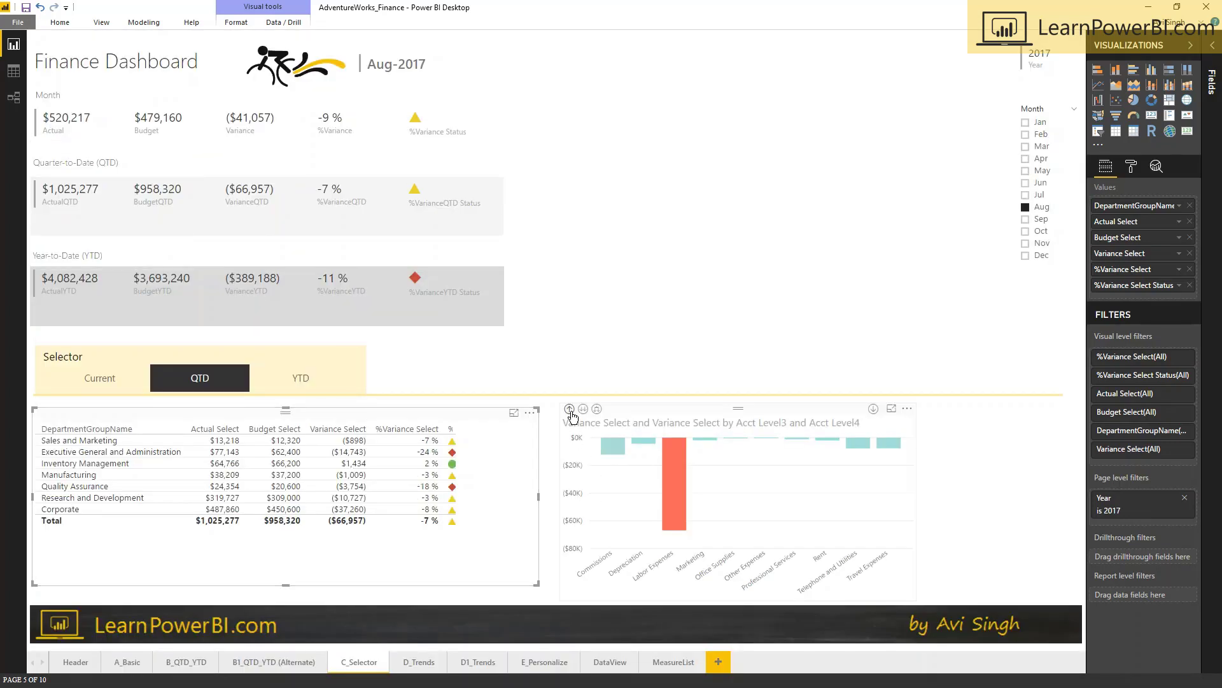
Drill the variance chart back up to top-level accounts and select YTD in the slicer
left_click(569, 409)
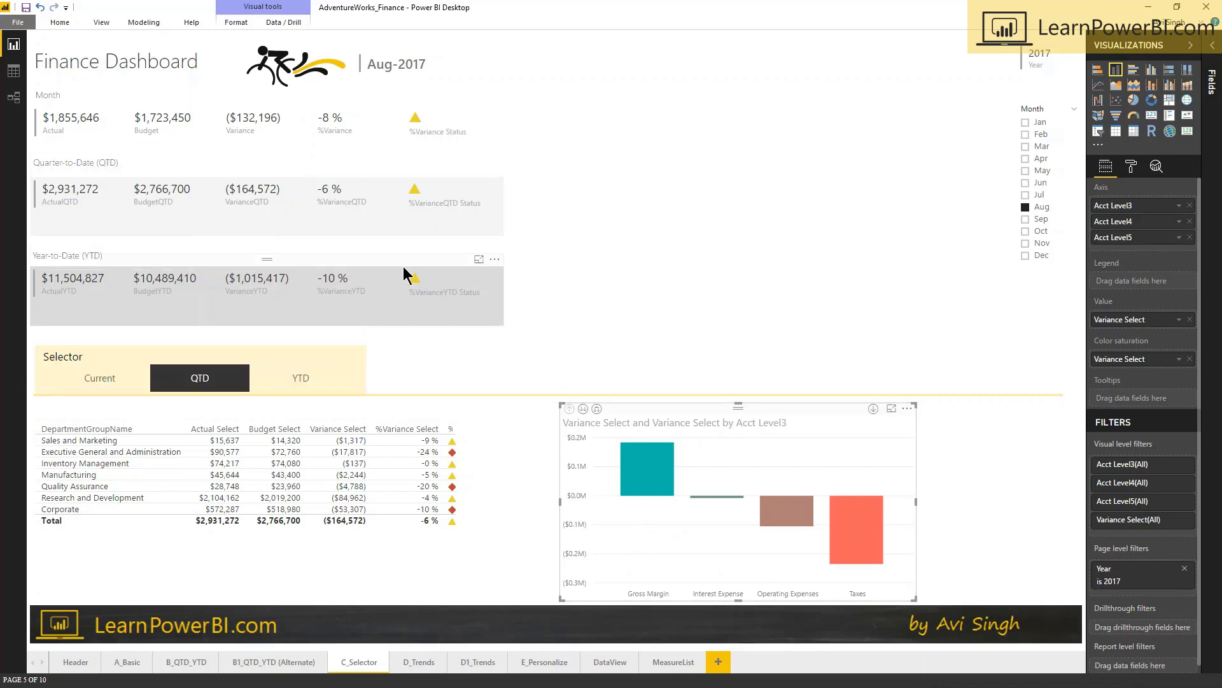
mouse_move(503, 143)
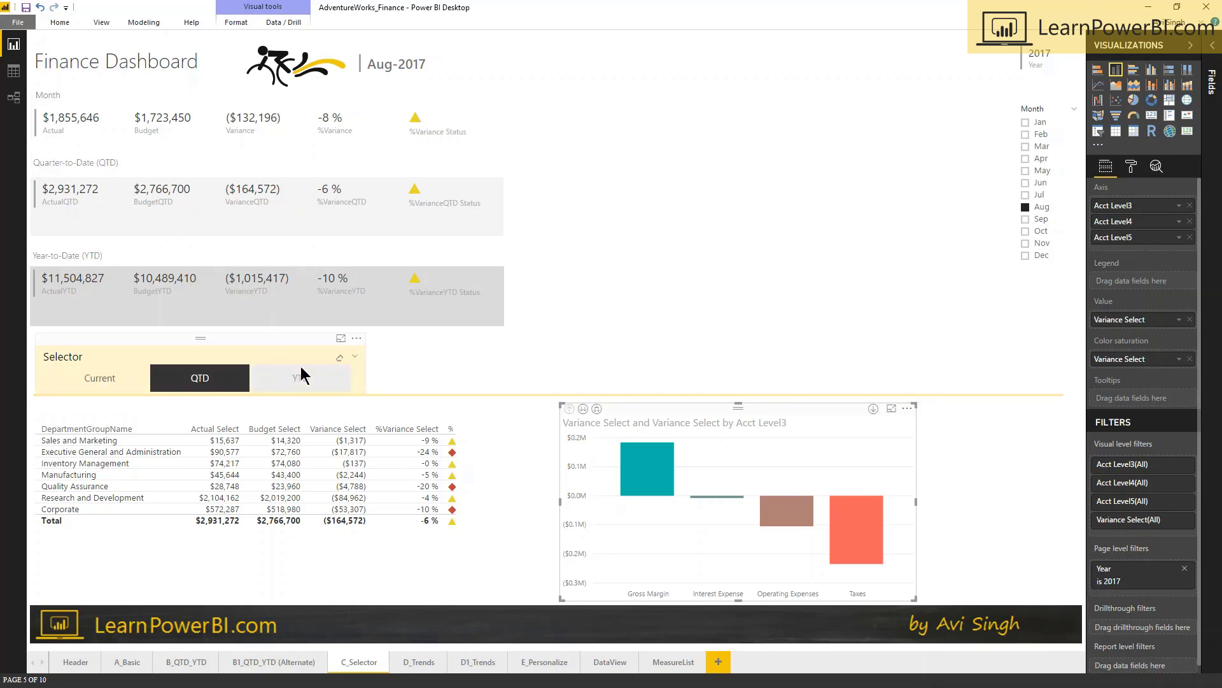
left_click(299, 379)
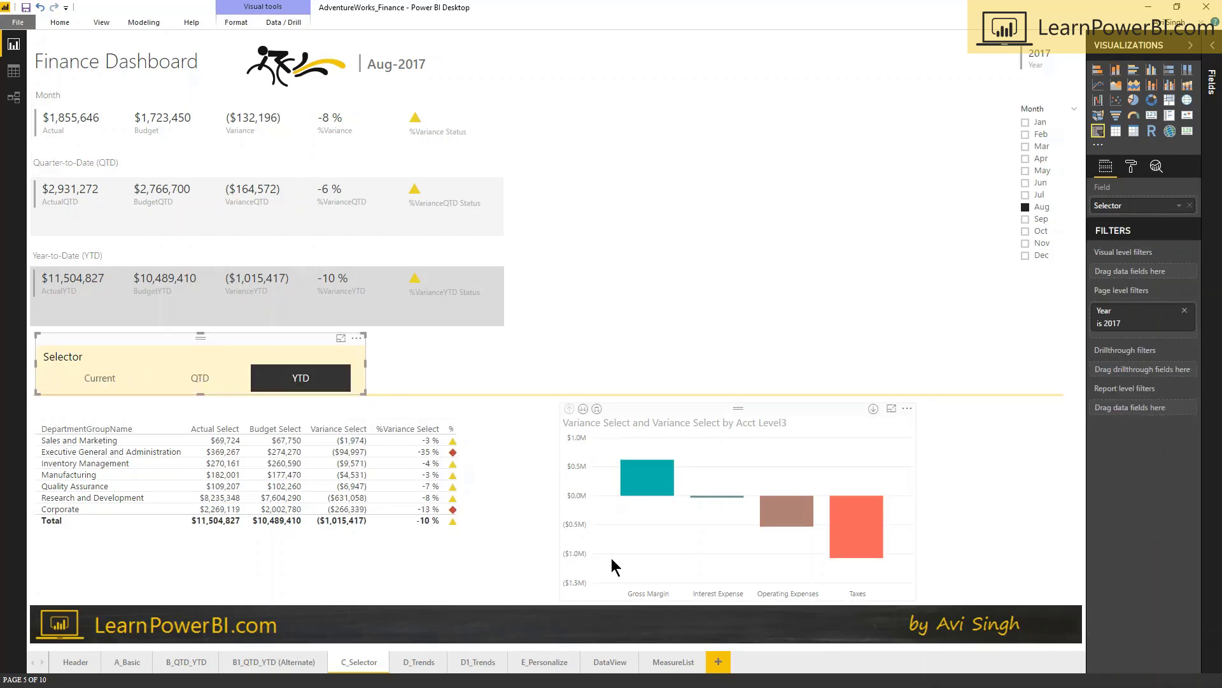
mouse_move(677, 550)
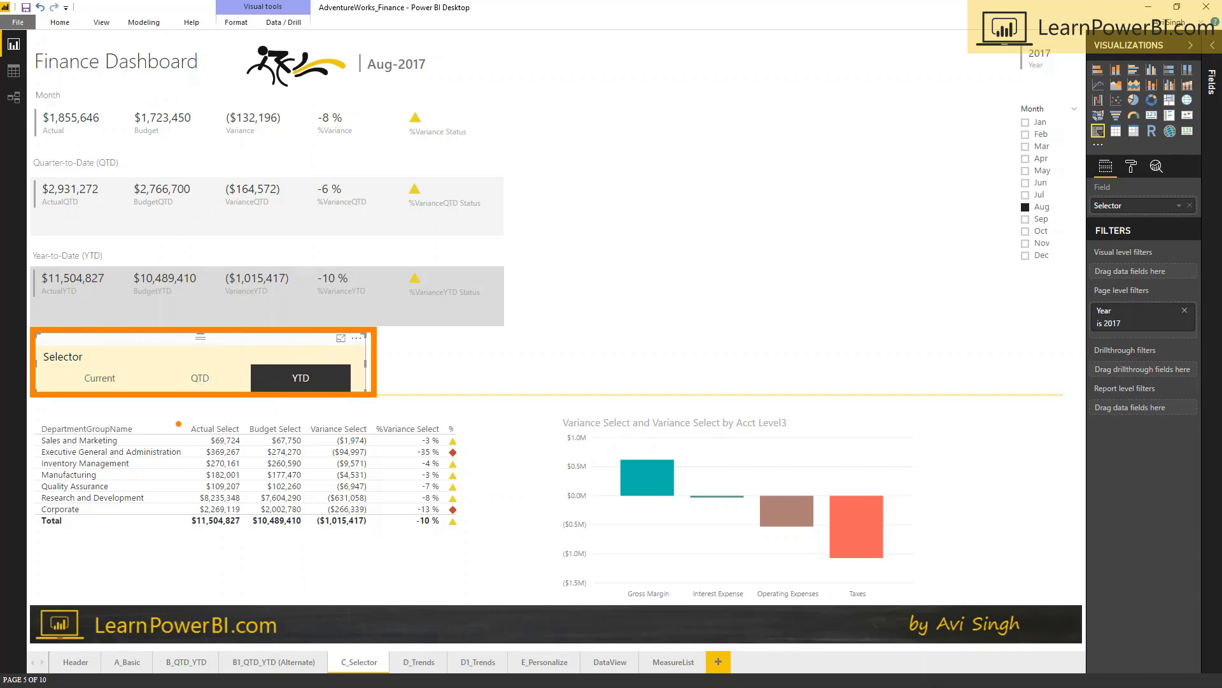
Open Edit Queries on the SelectMeasure query listing Current, QTD and YTD as 1–3
left_click(99, 378)
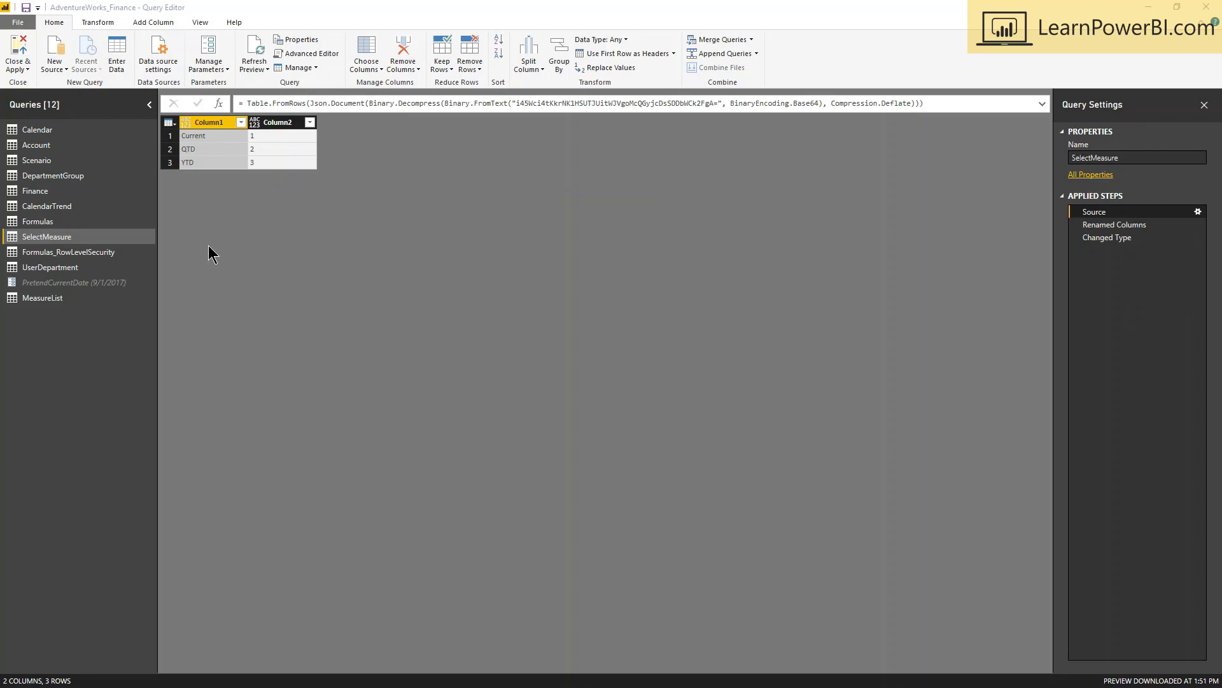
mouse_move(105, 179)
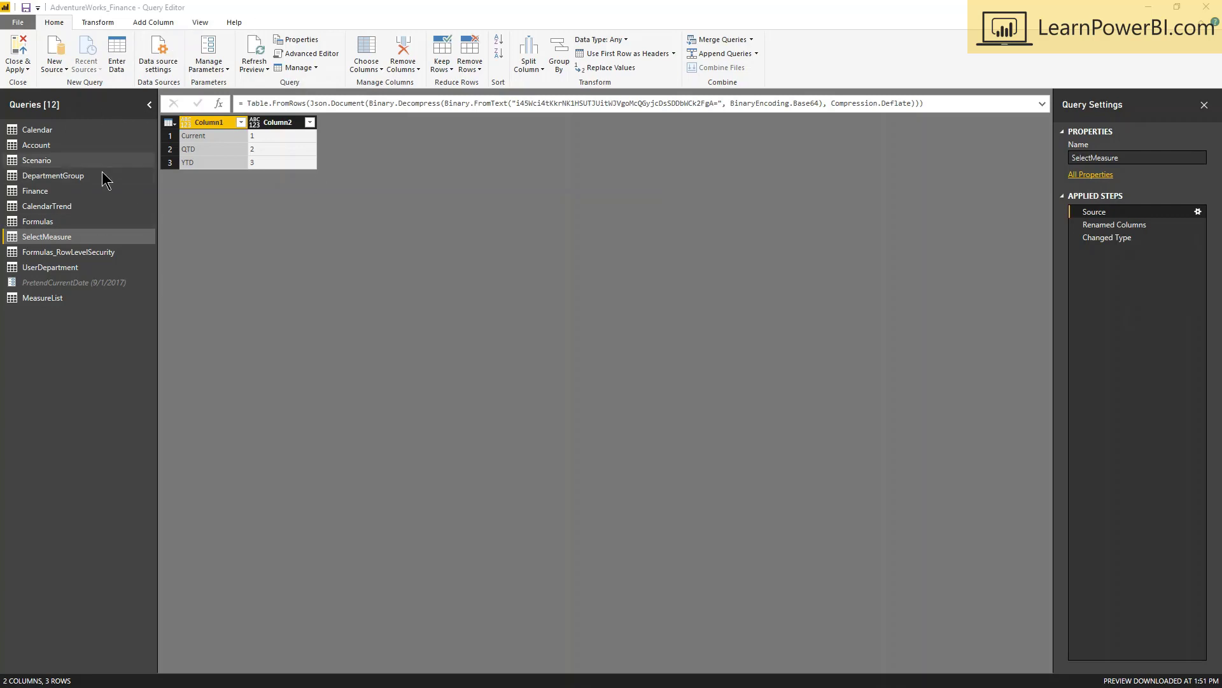
mouse_move(117, 63)
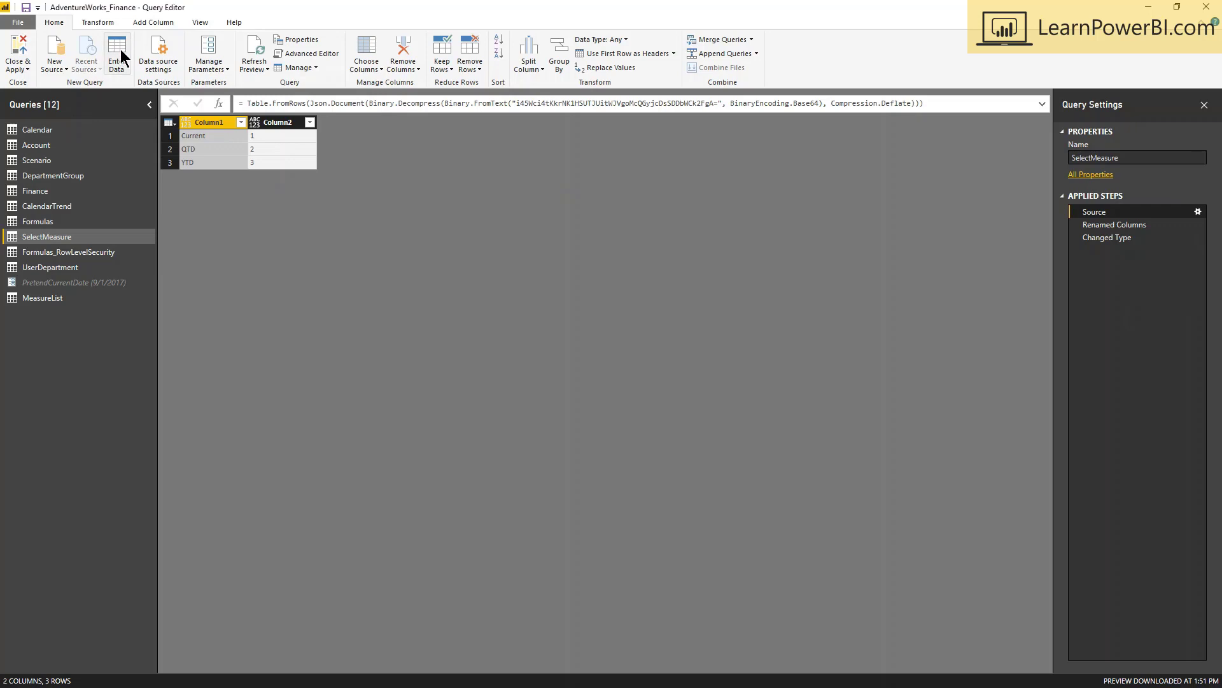
Inspect the hand-entered Source data behind SelectMeasure, then Close & Apply back to the report
left_click(117, 53)
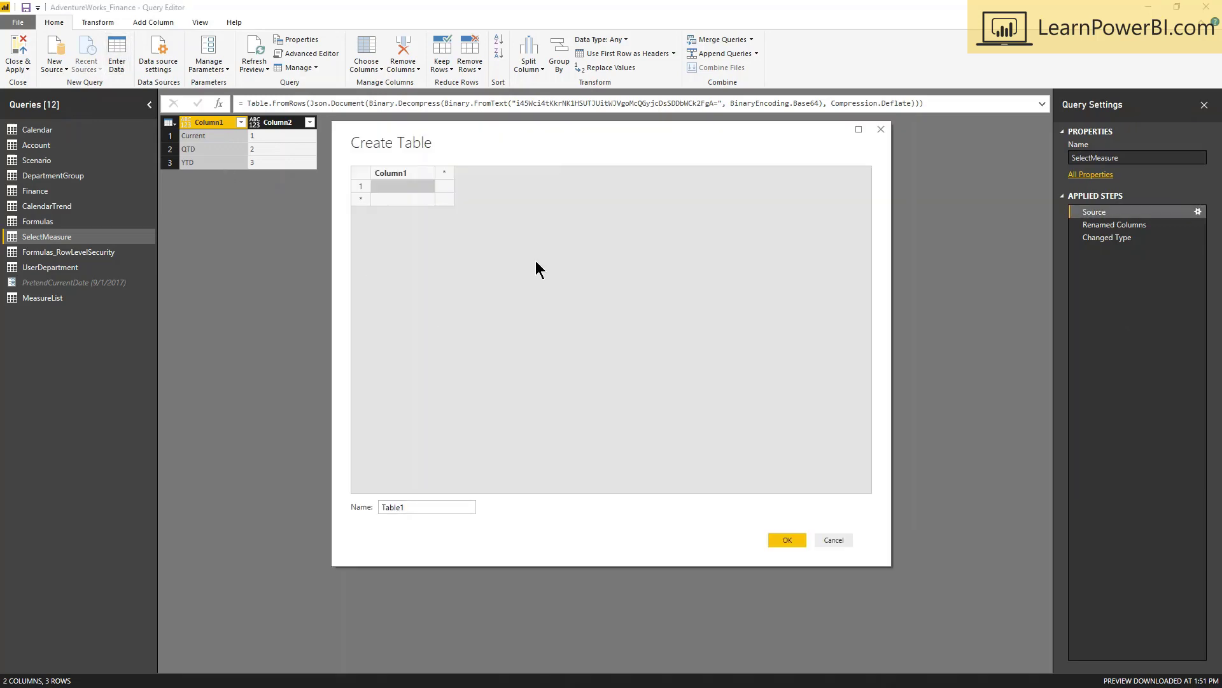
mouse_move(483, 201)
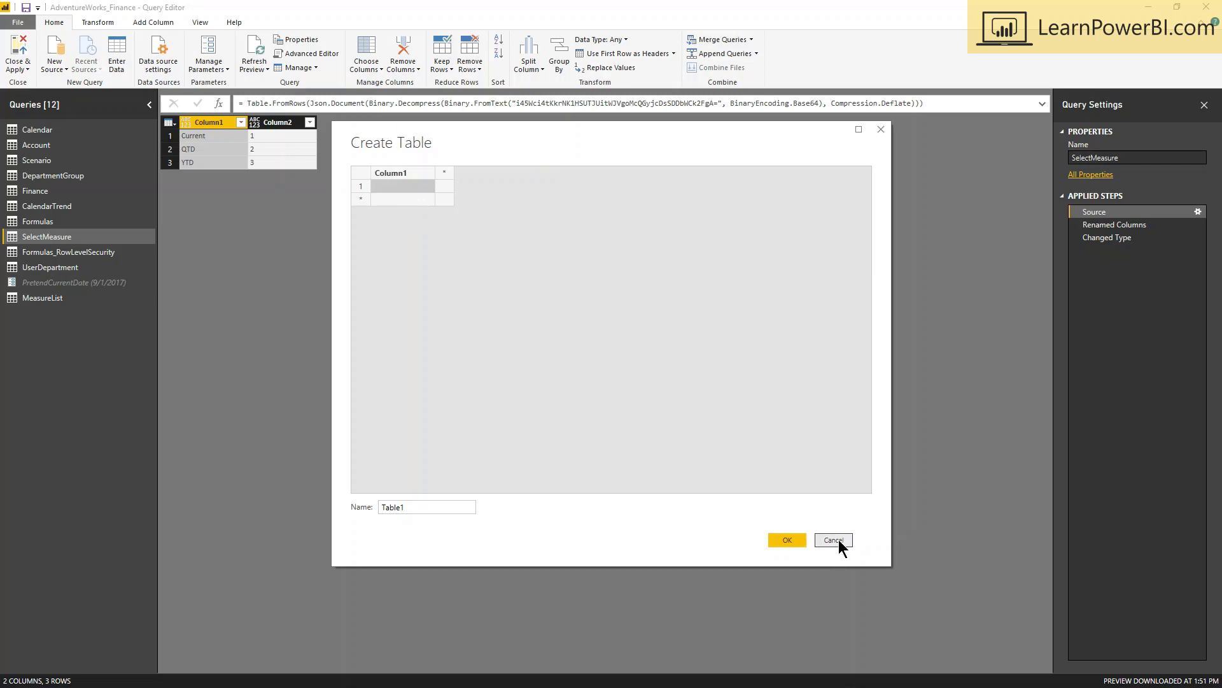
left_click(832, 540)
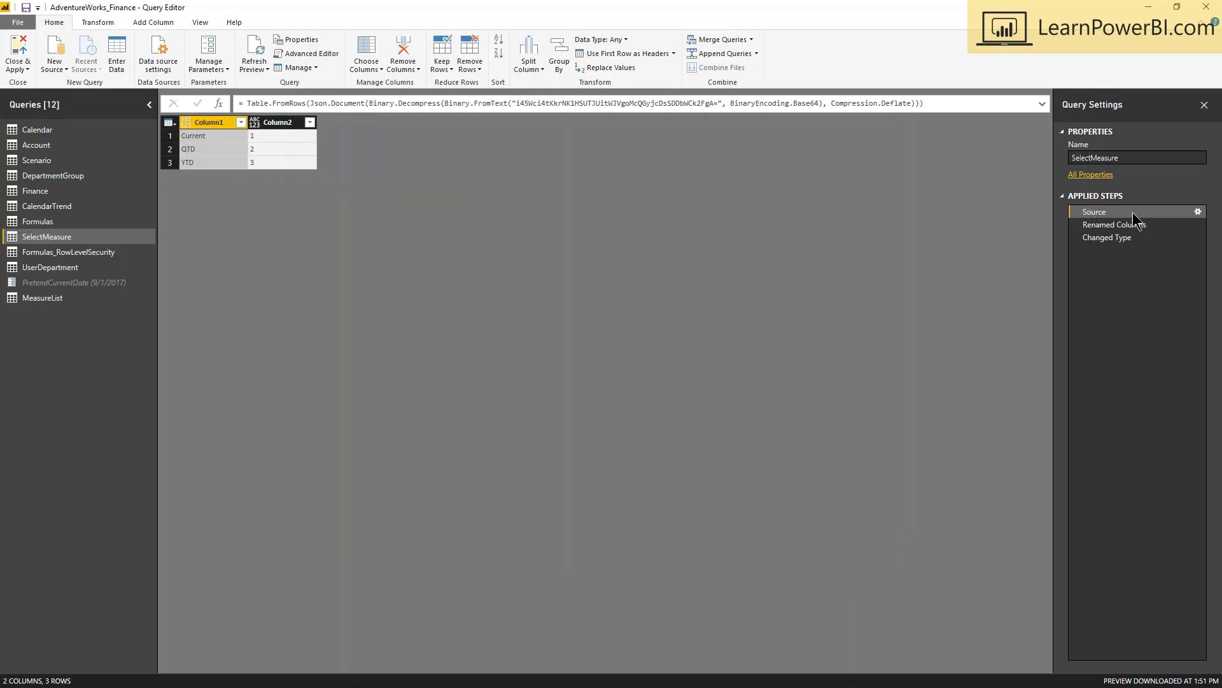
left_click(1198, 212)
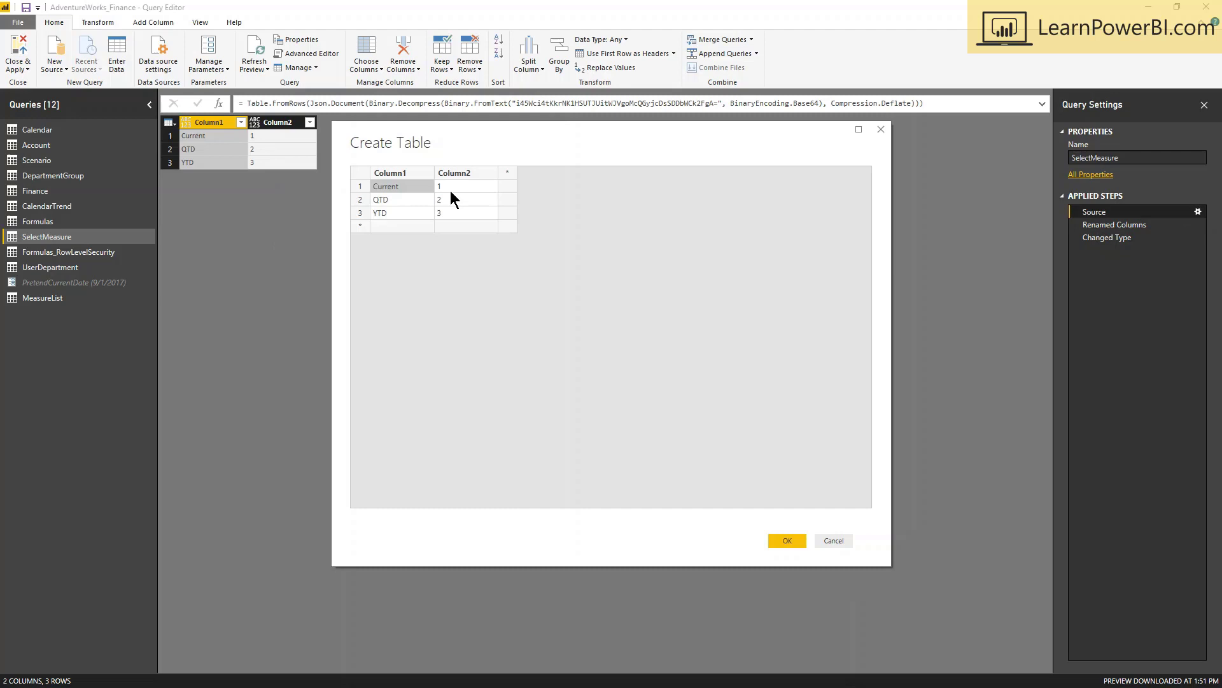
mouse_move(398, 229)
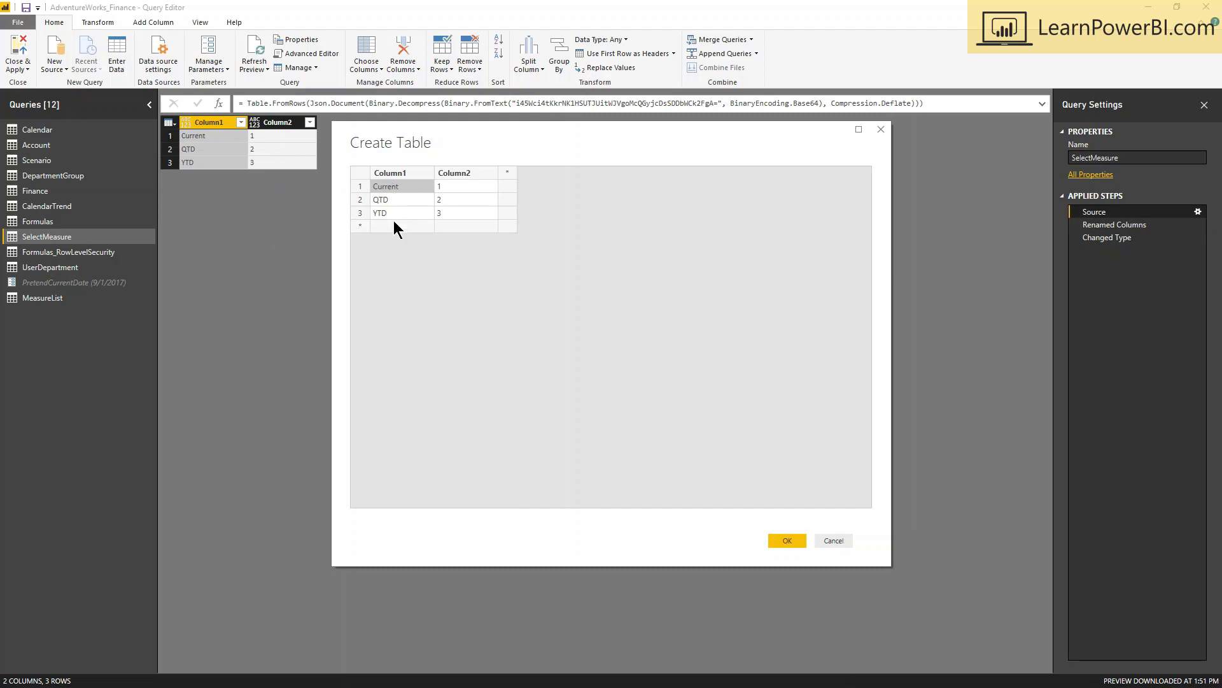
mouse_move(455, 287)
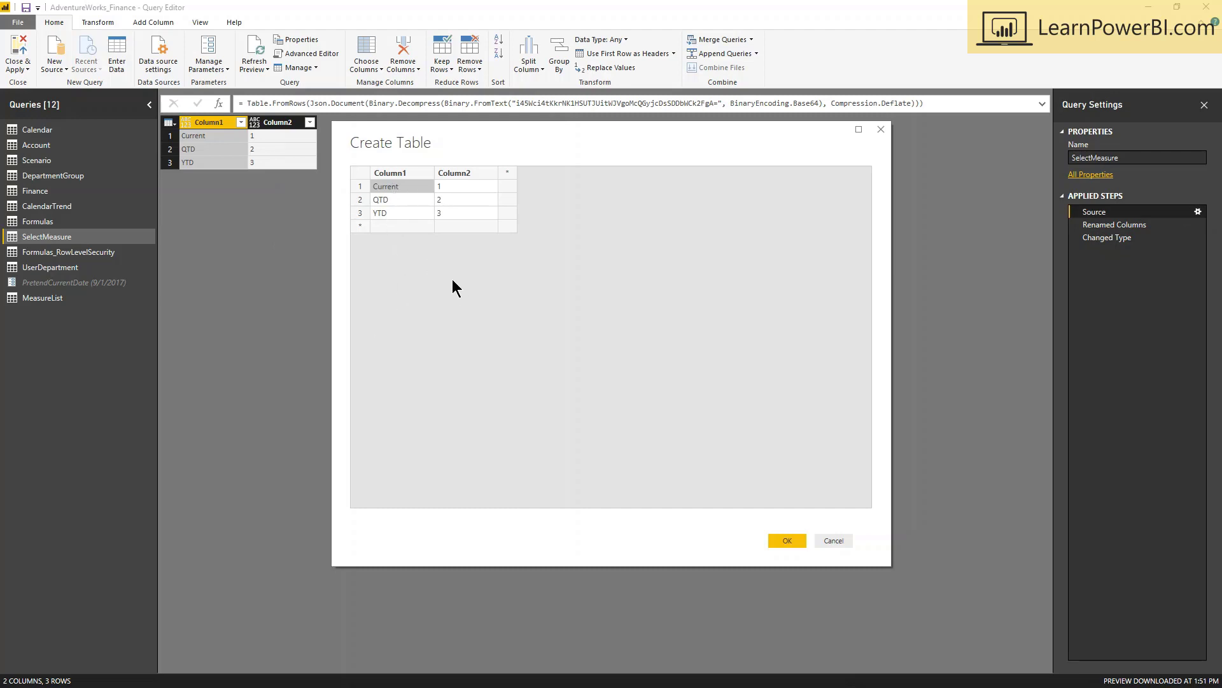
mouse_move(366, 192)
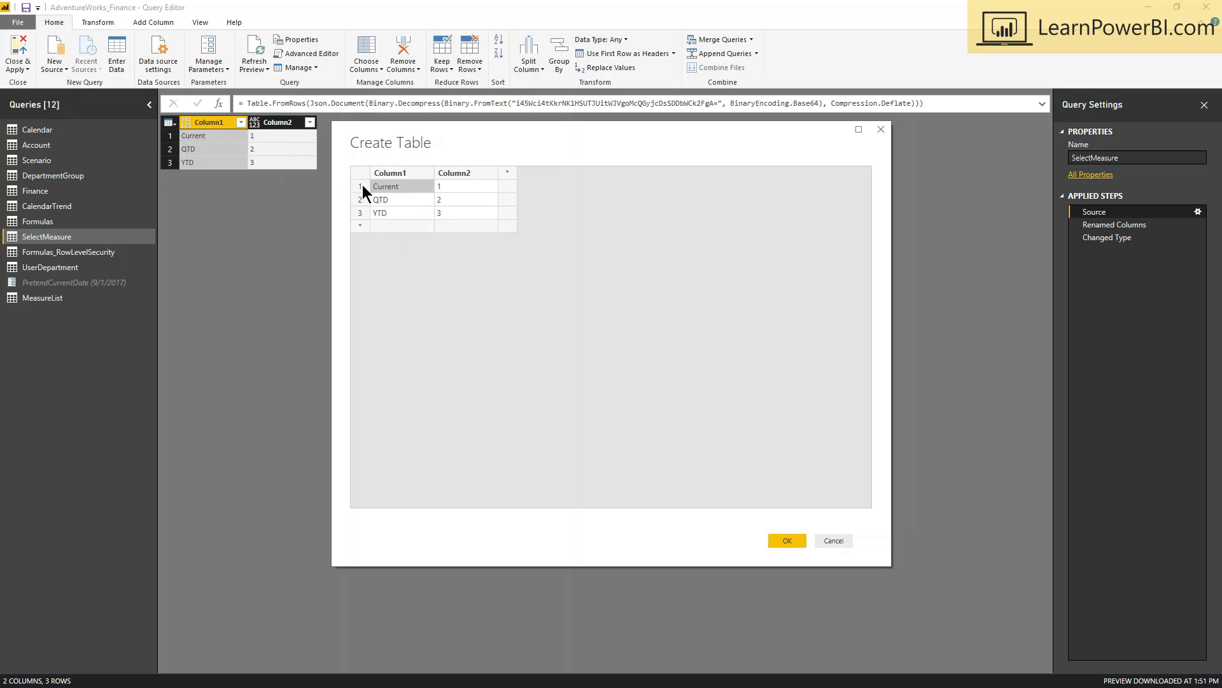
mouse_move(584, 396)
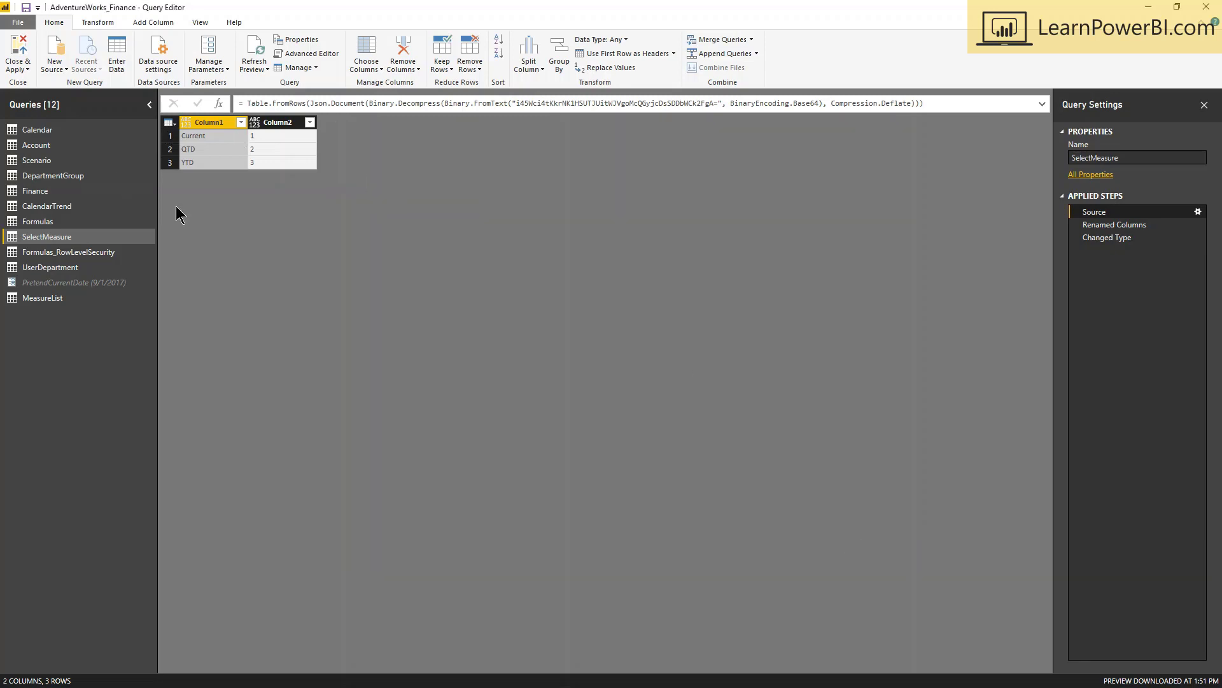
mouse_move(201, 173)
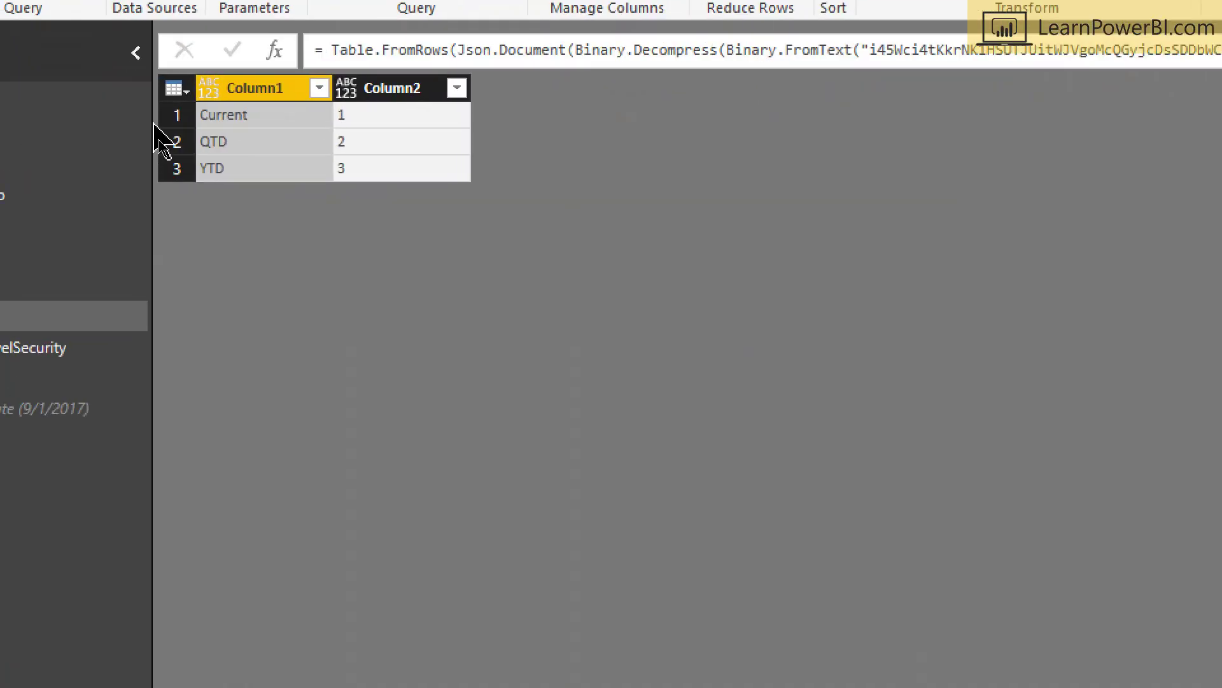
mouse_move(382, 128)
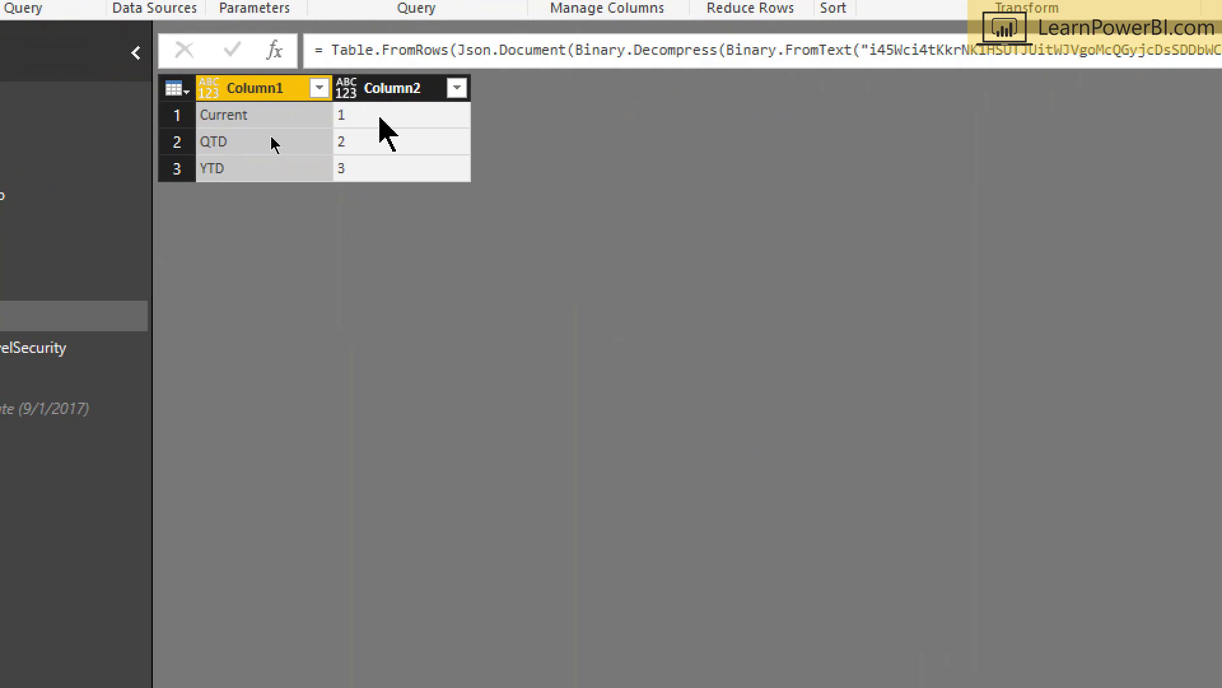
mouse_move(291, 267)
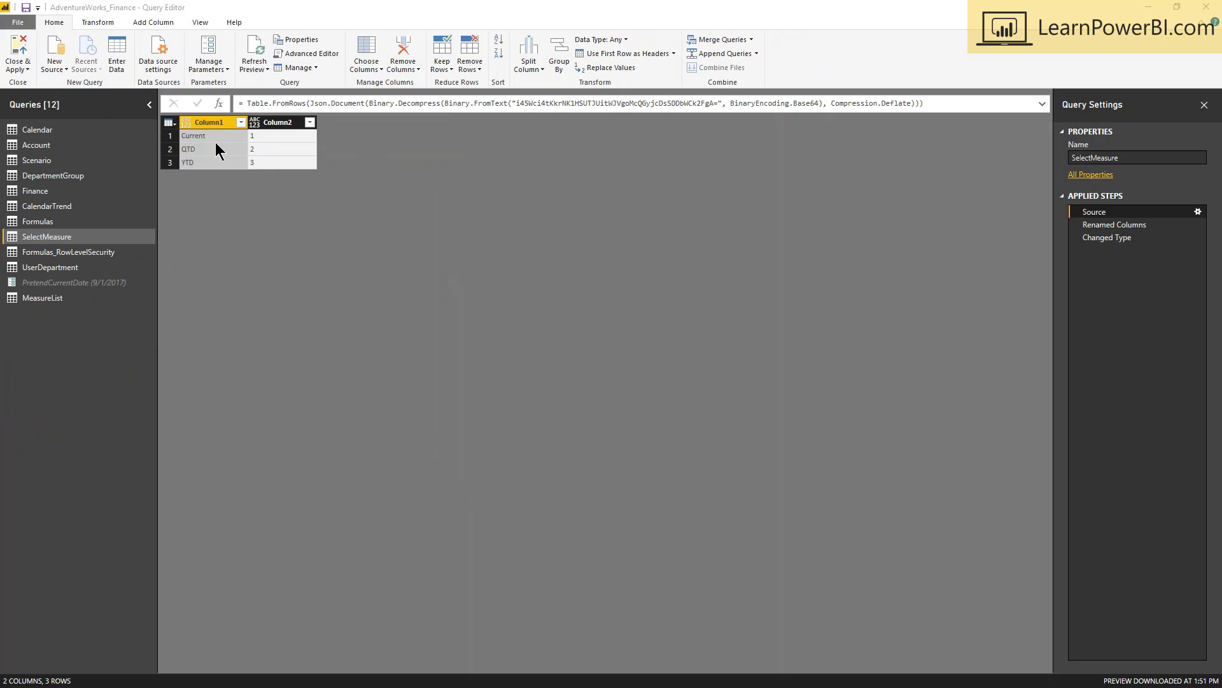
mouse_move(273, 145)
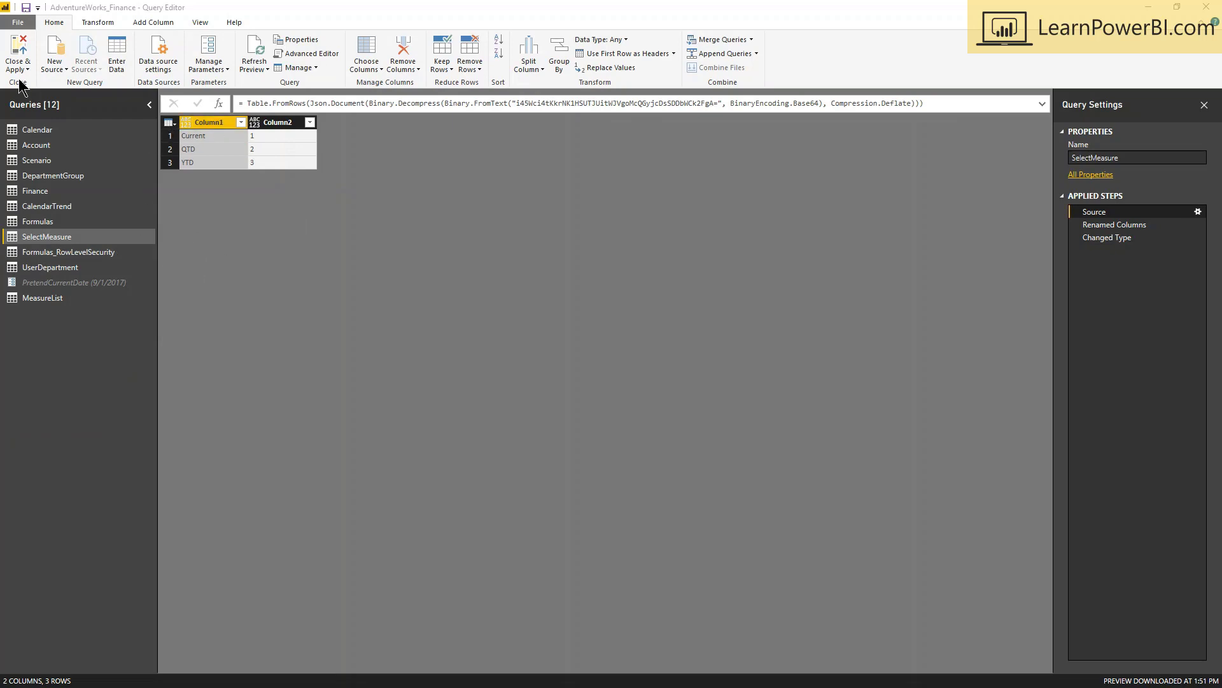
mouse_move(35, 195)
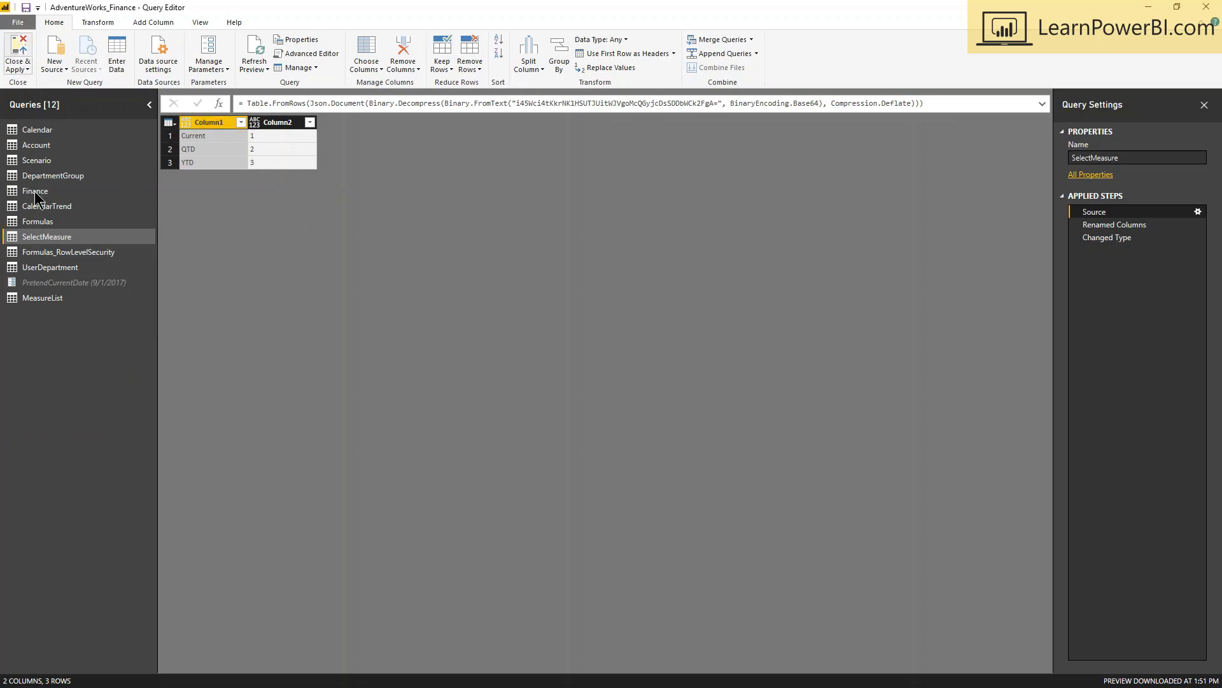
left_click(17, 55)
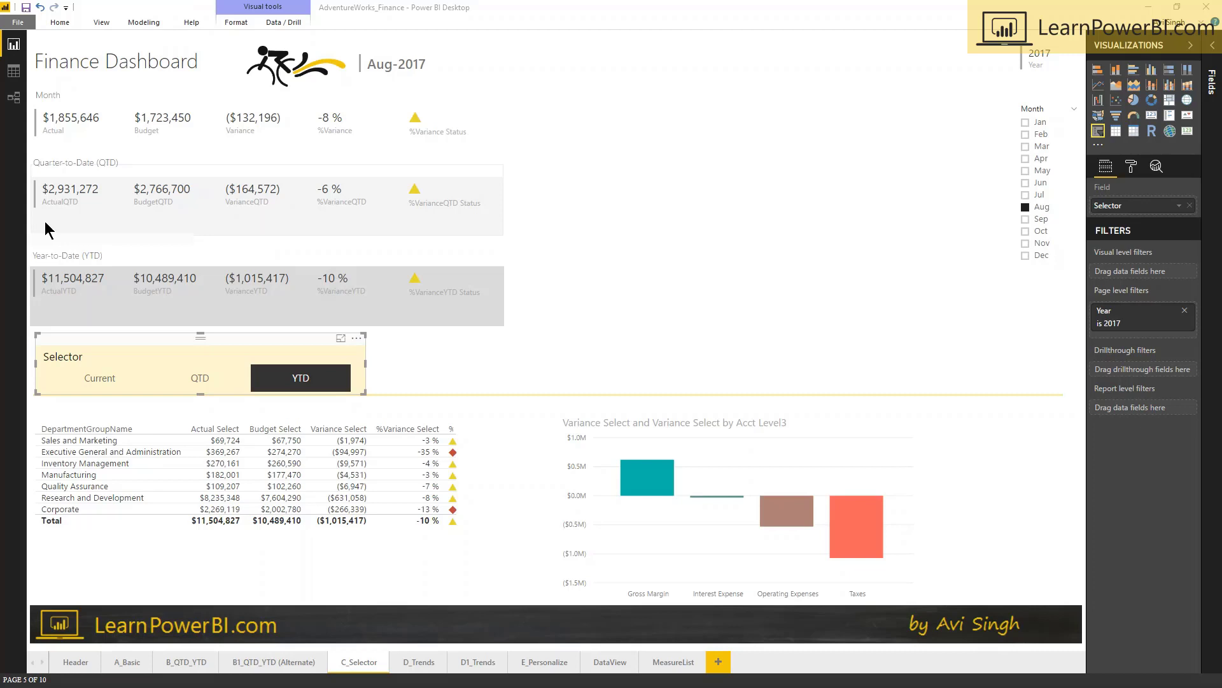
mouse_move(678, 336)
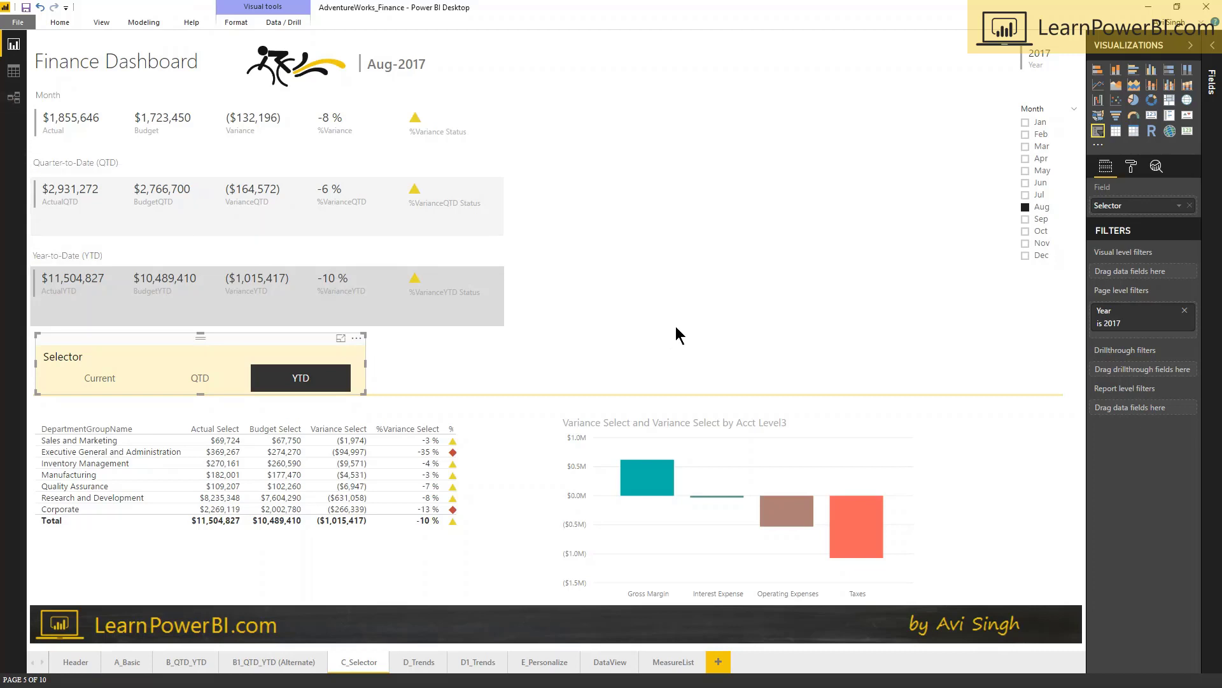
mouse_move(32, 159)
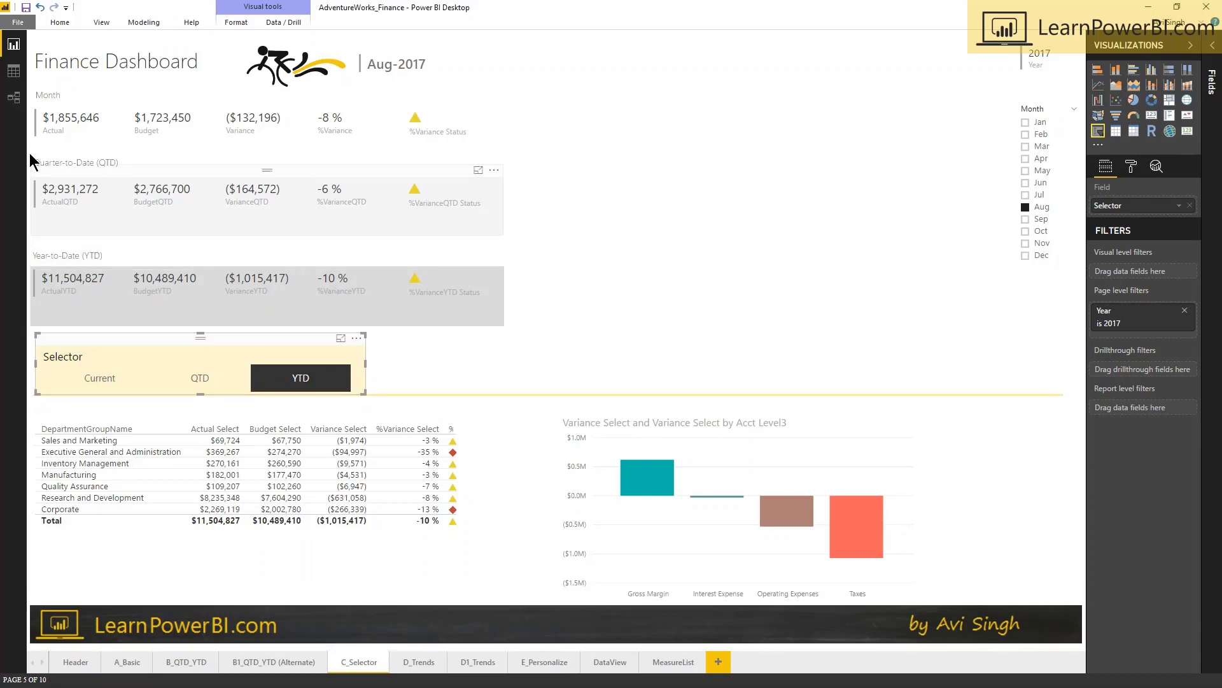
left_click(14, 97)
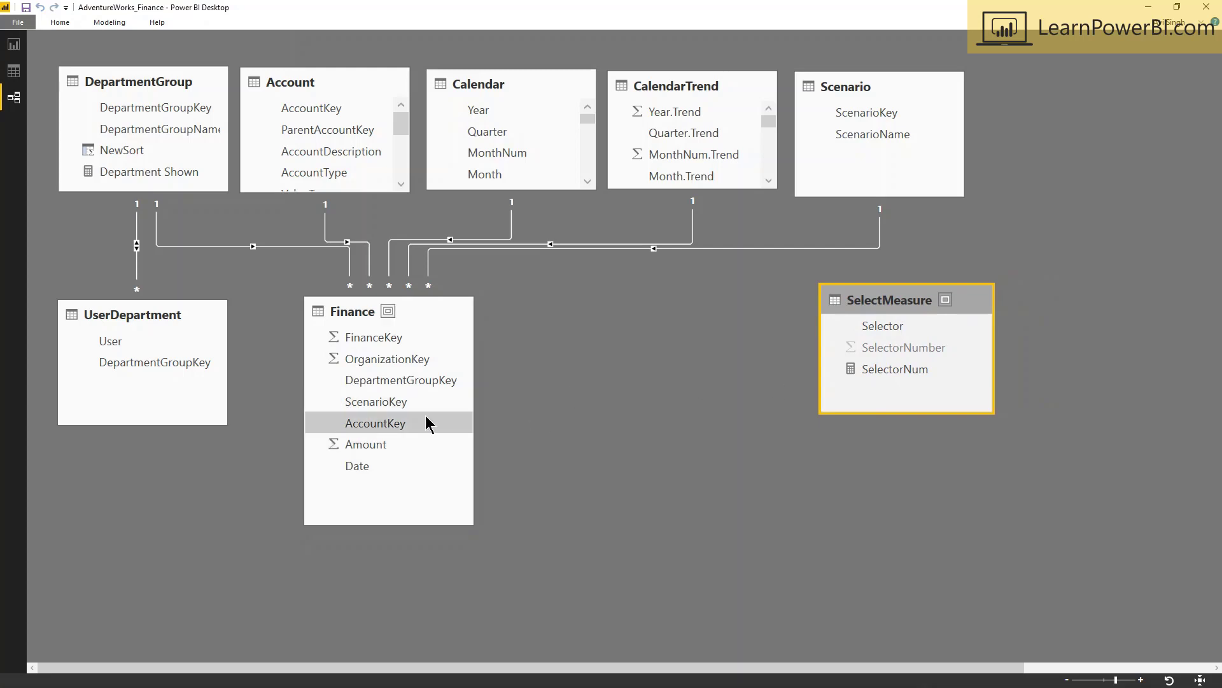
mouse_move(416, 421)
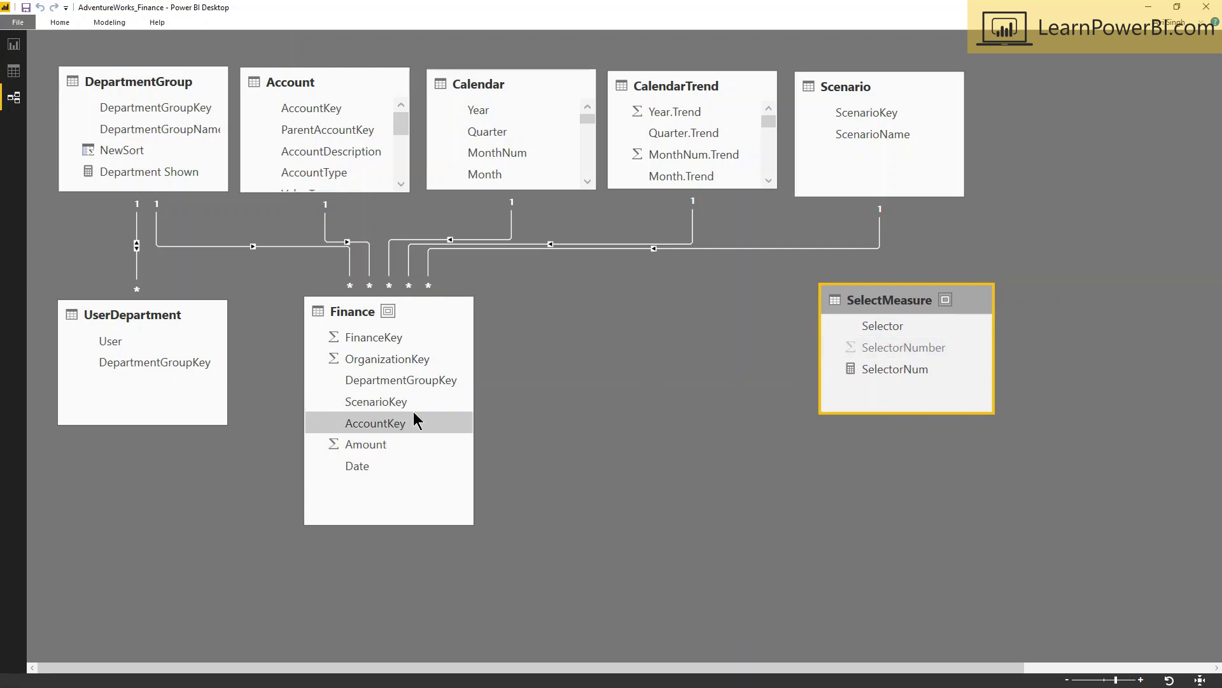
mouse_move(711, 374)
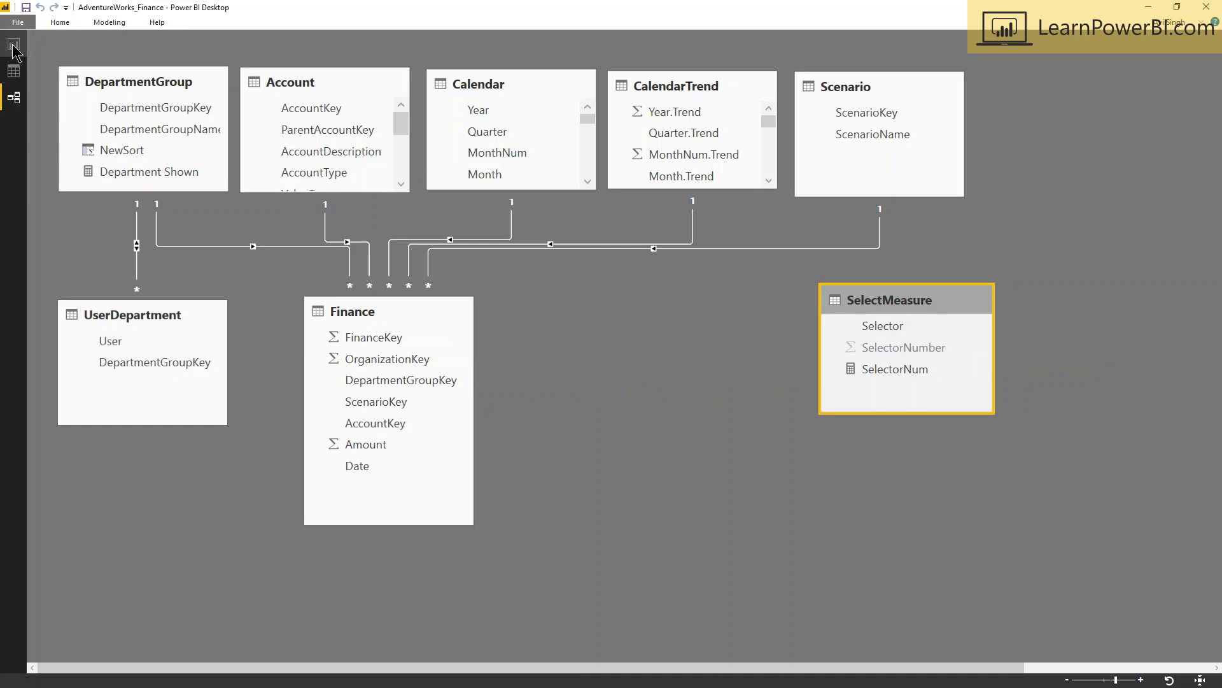
left_click(13, 44)
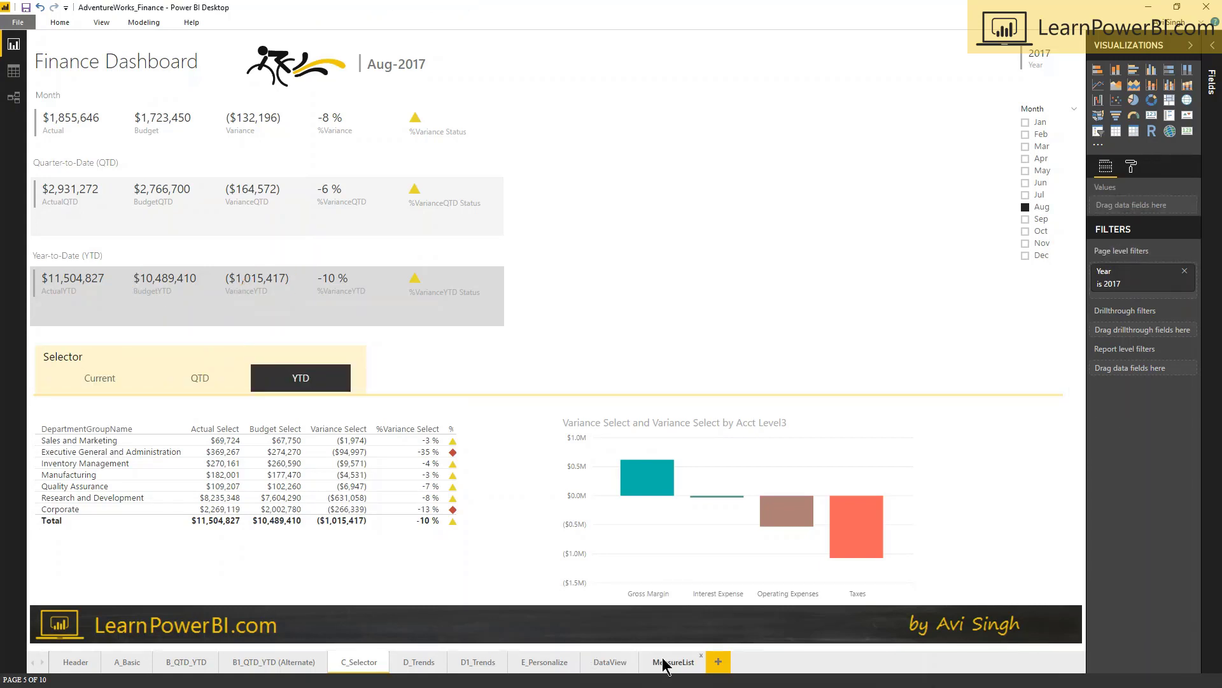
Review the SWITCH-based Actual Select and Budget Select formulas on the MeasureList page and the department table
left_click(673, 661)
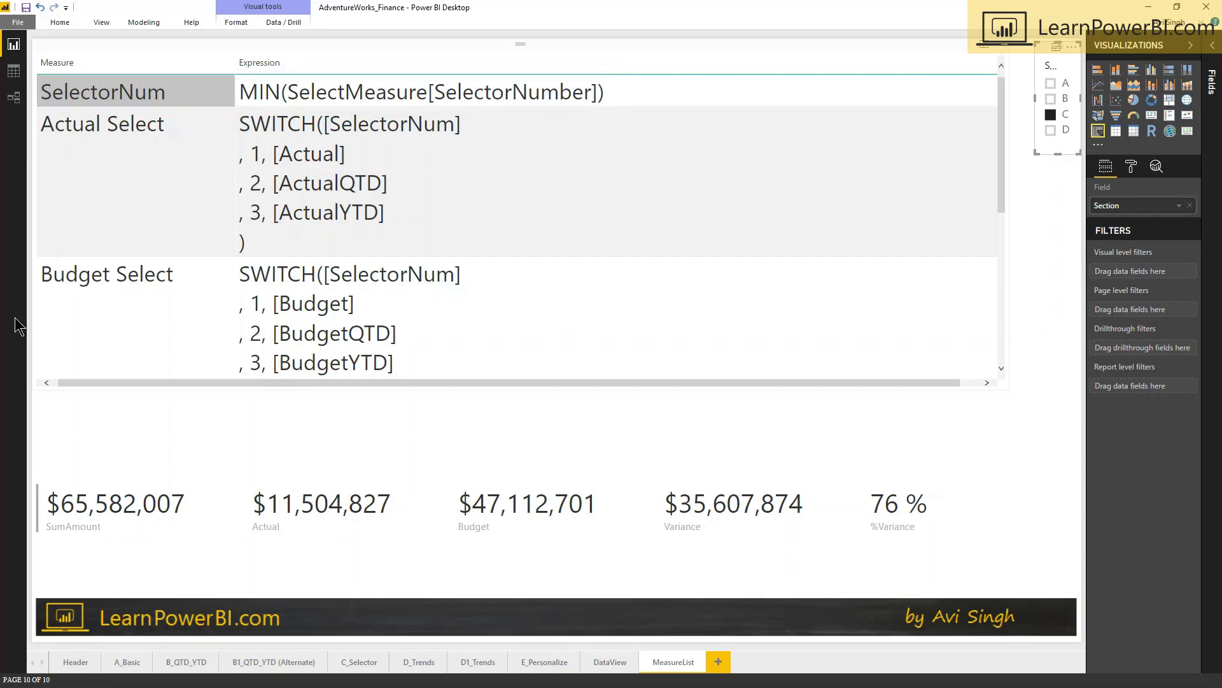
left_click(358, 661)
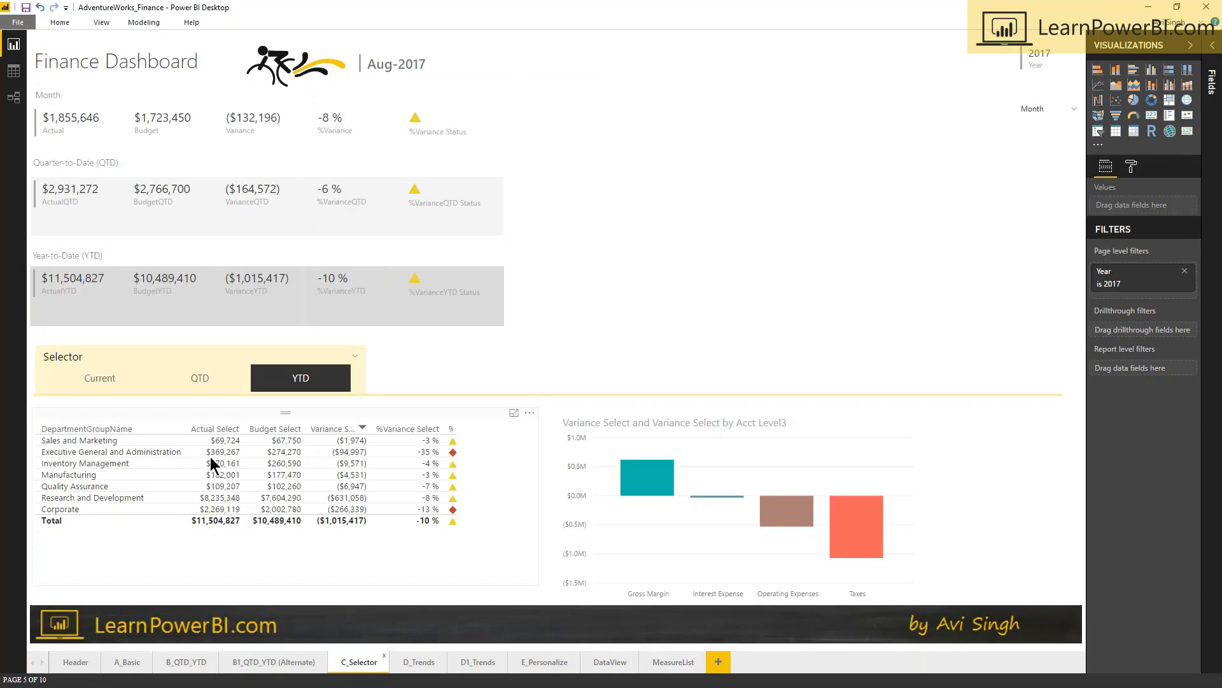
left_click(1052, 108)
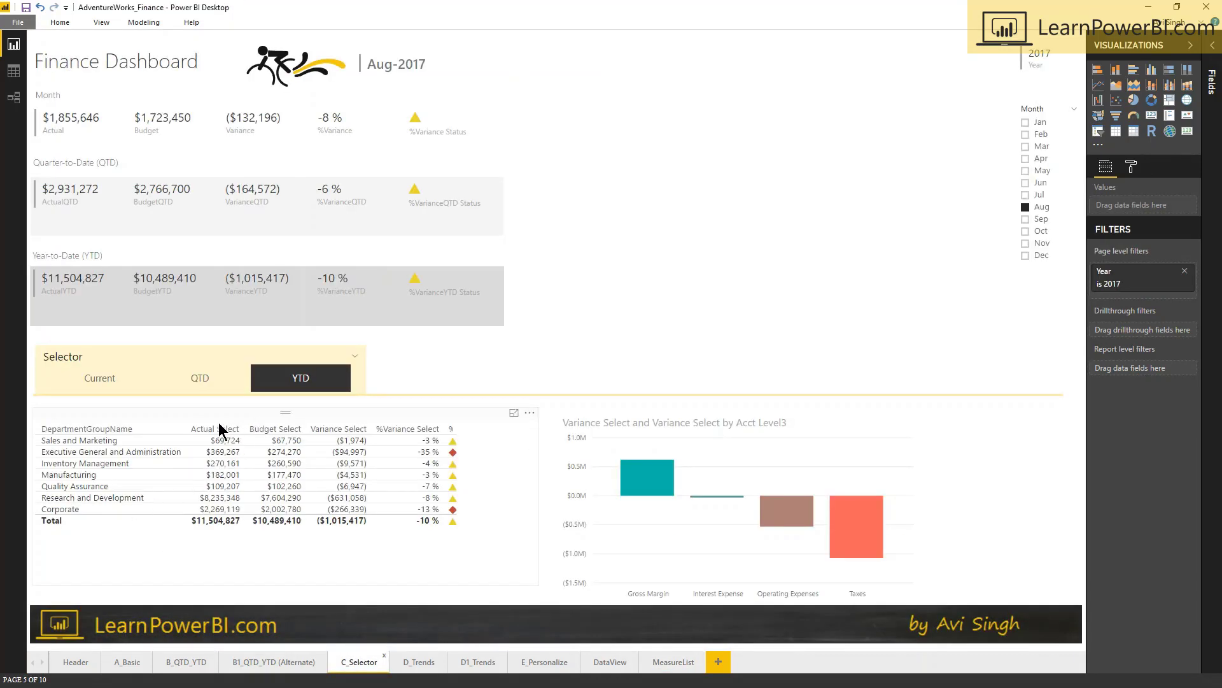
mouse_move(217, 426)
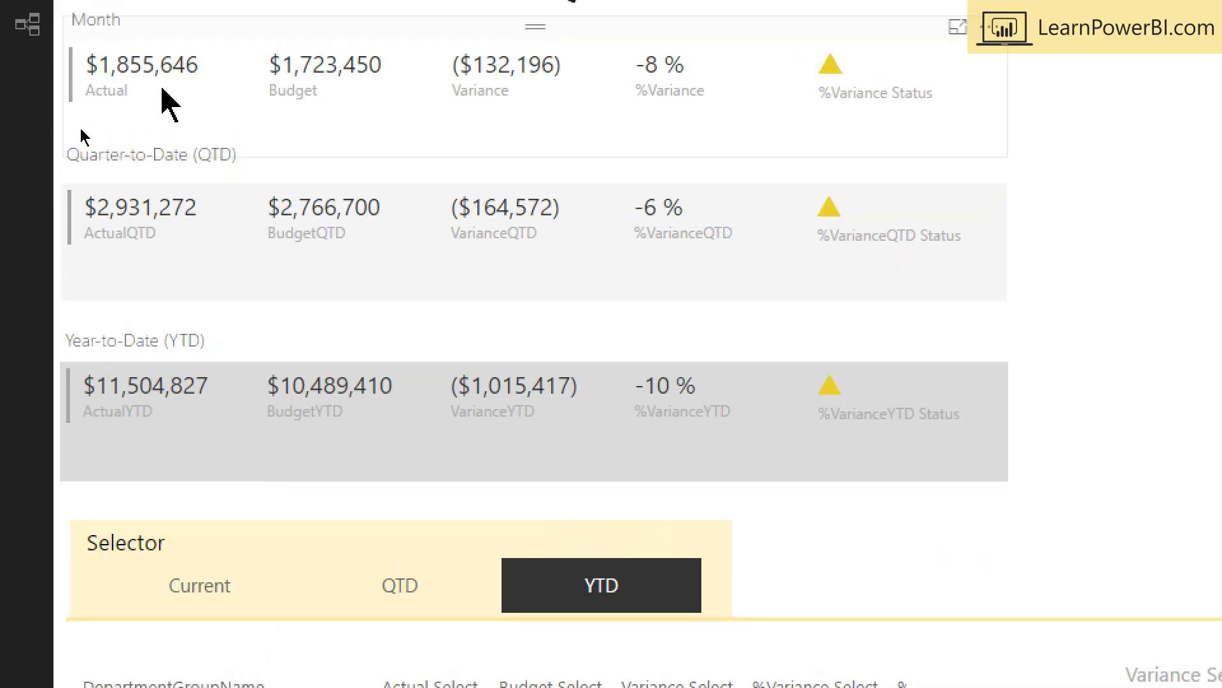
scroll("down", 3)
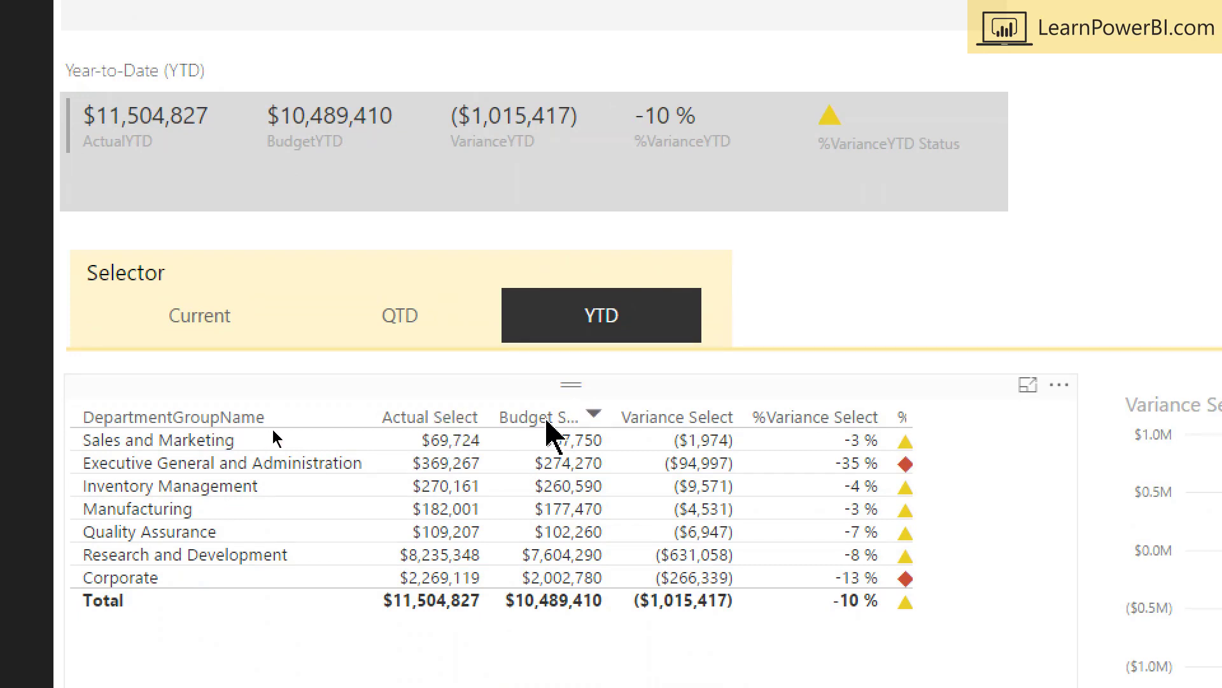
mouse_move(674, 433)
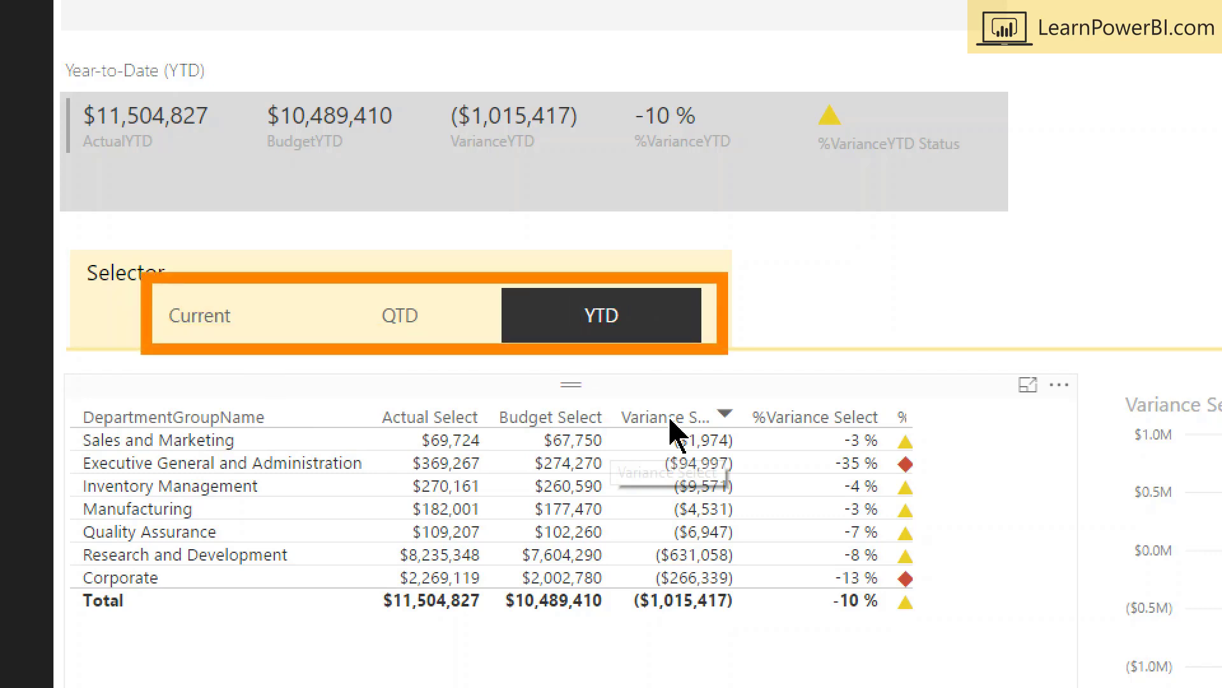
scroll("down", 3)
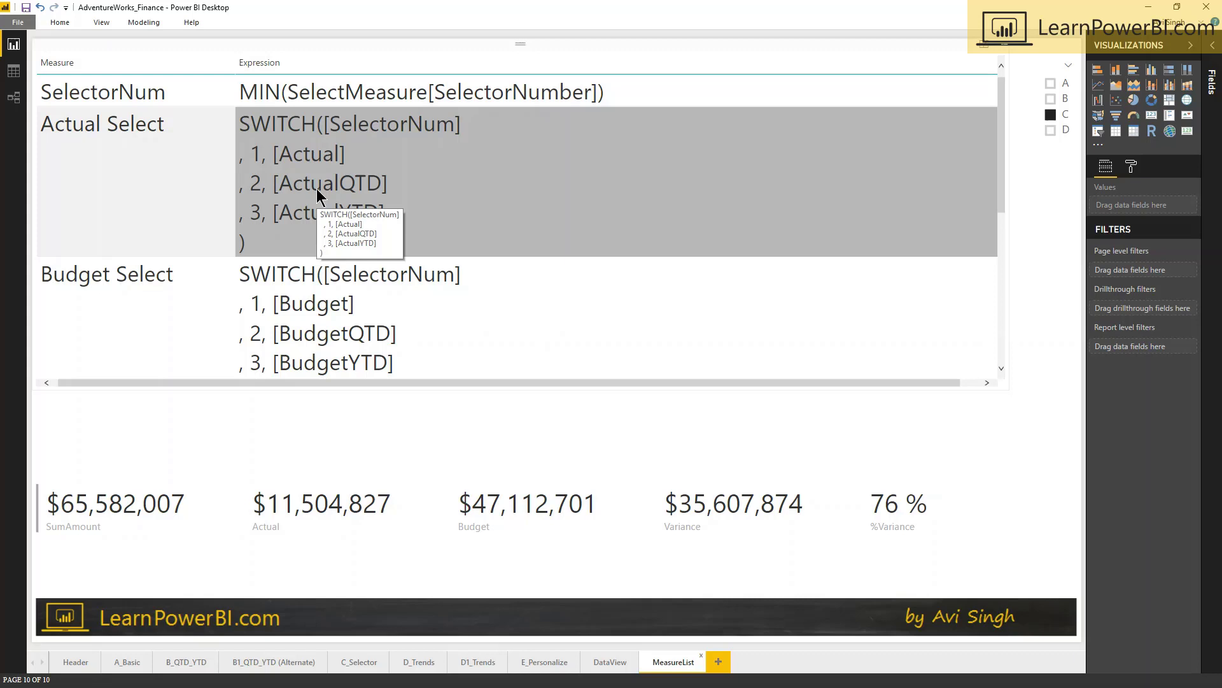
mouse_move(341, 243)
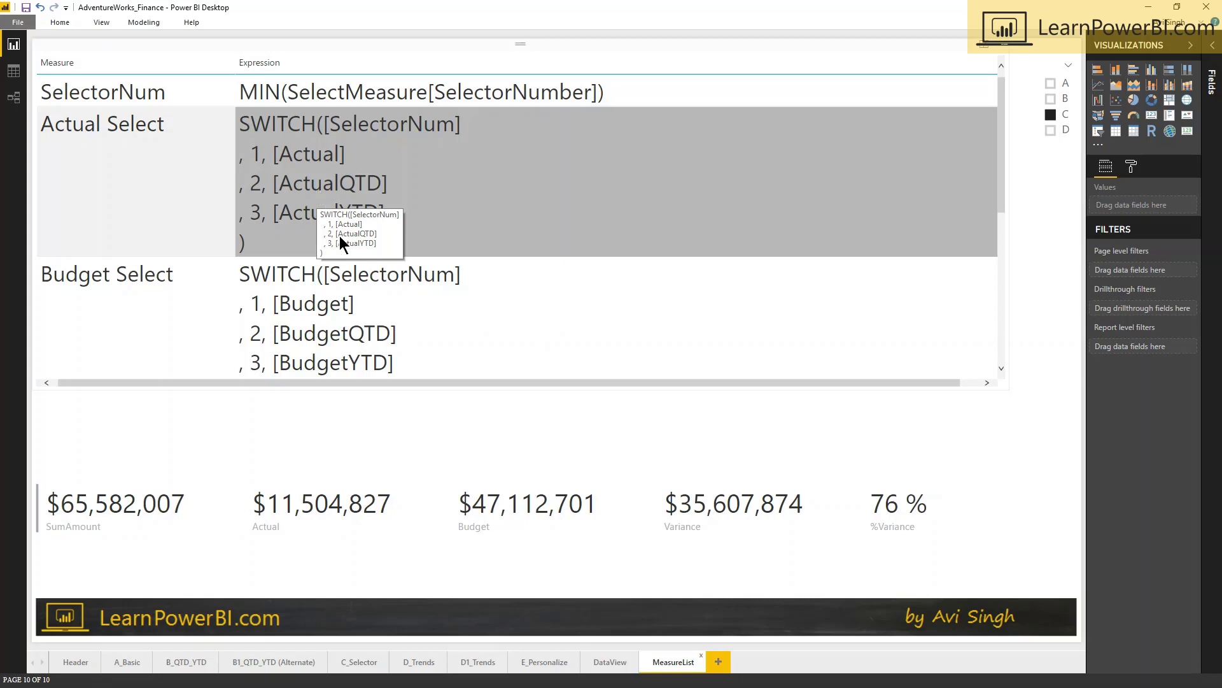
mouse_move(341, 201)
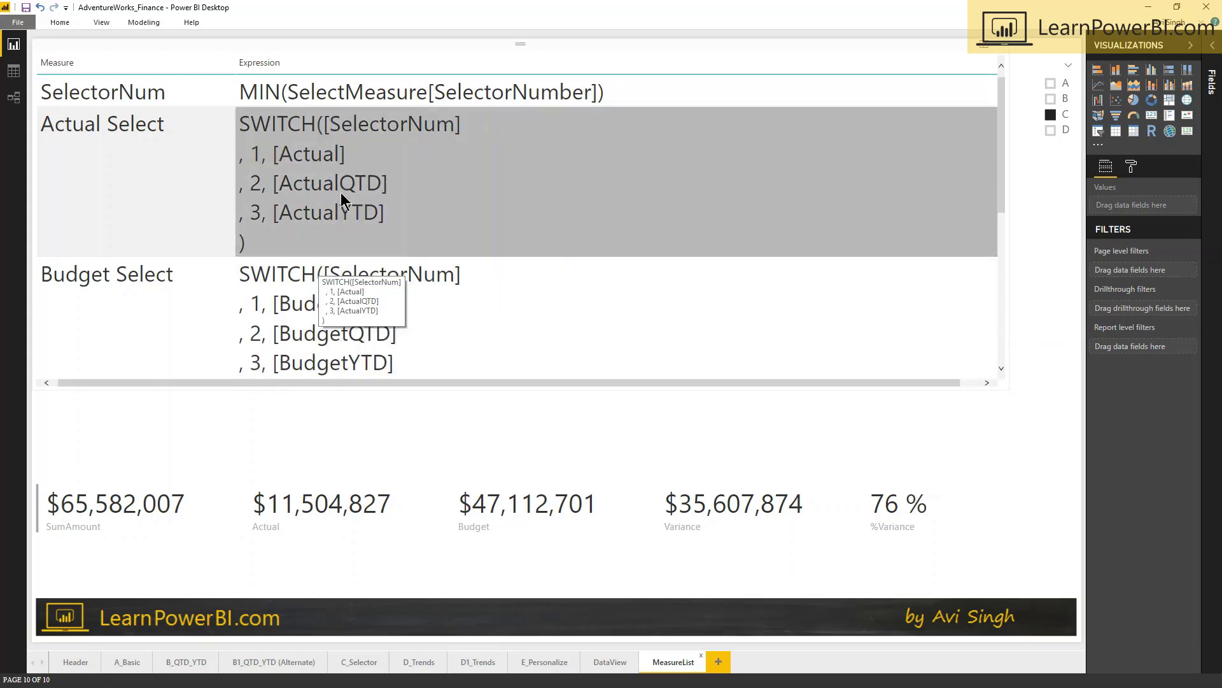
mouse_move(464, 145)
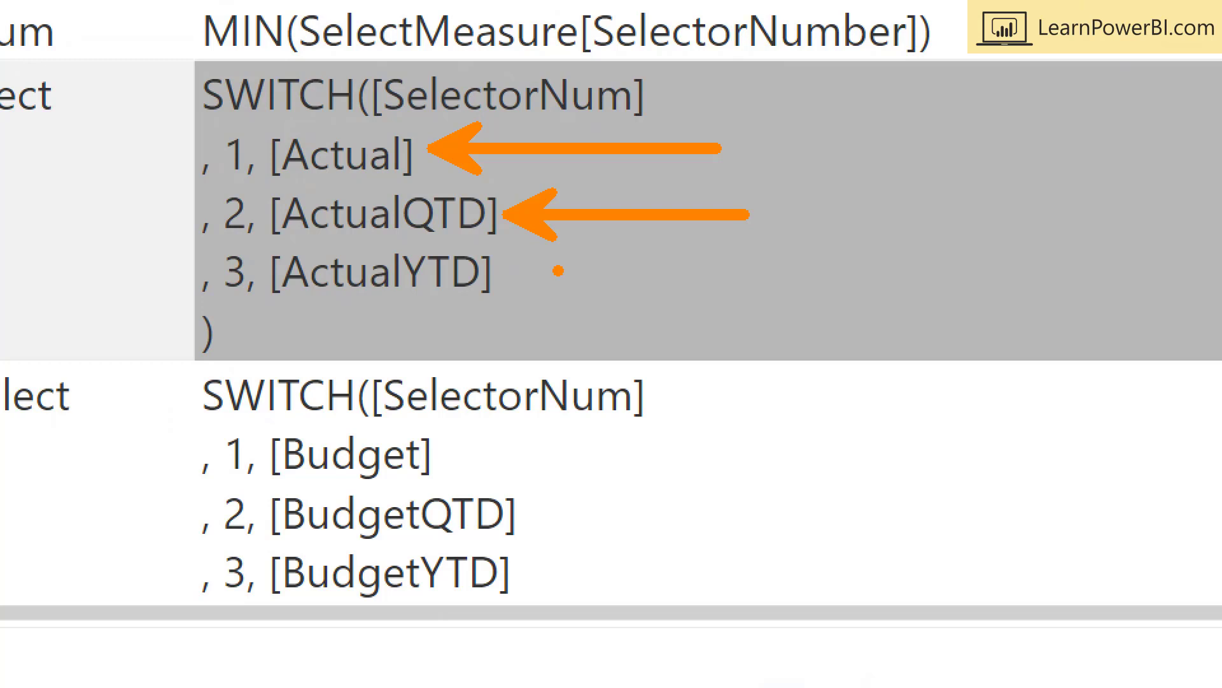
mouse_move(776, 347)
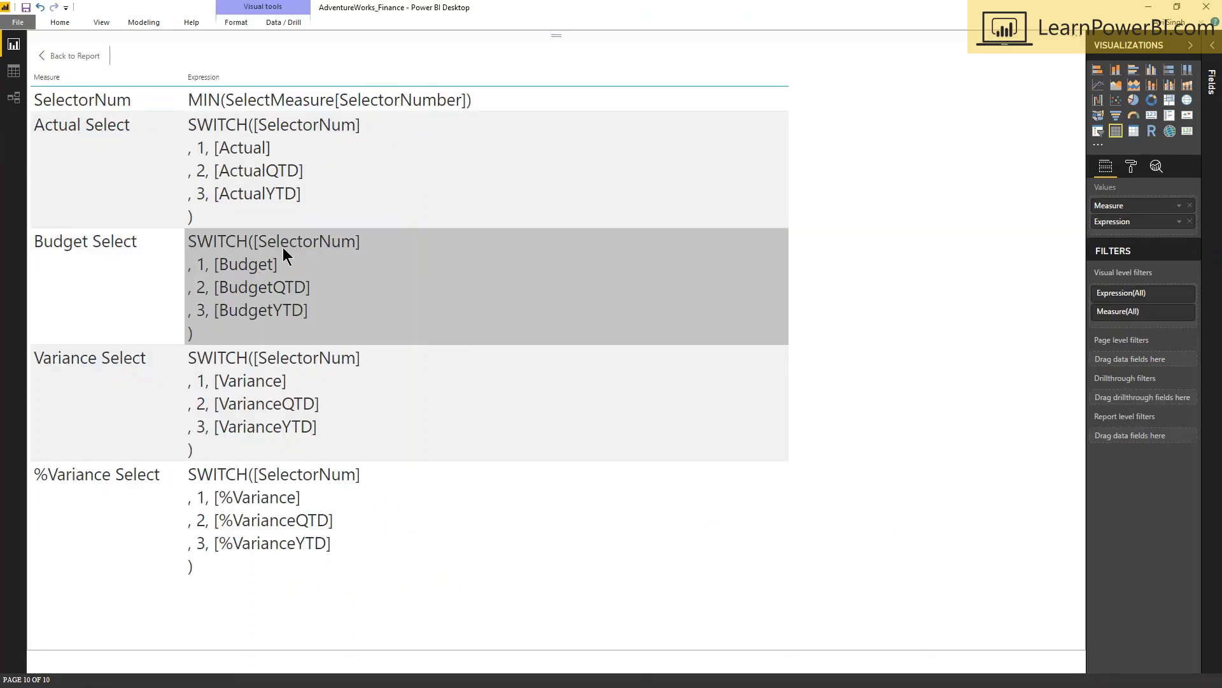
mouse_move(284, 264)
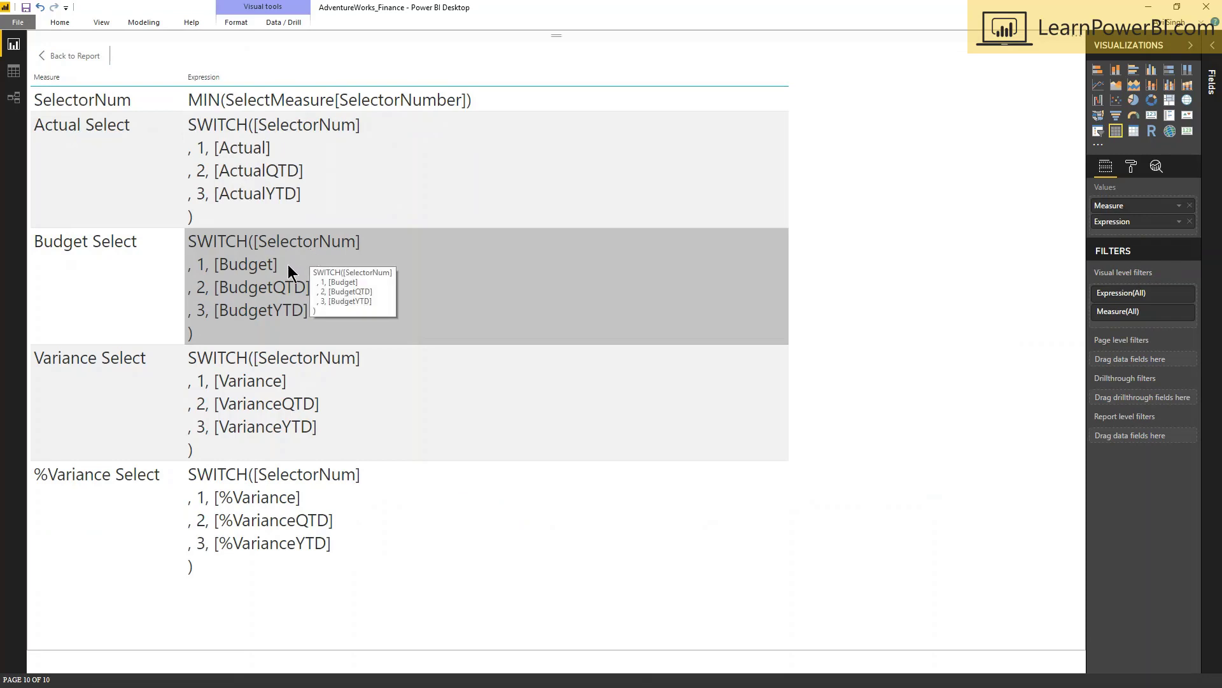
mouse_move(238, 520)
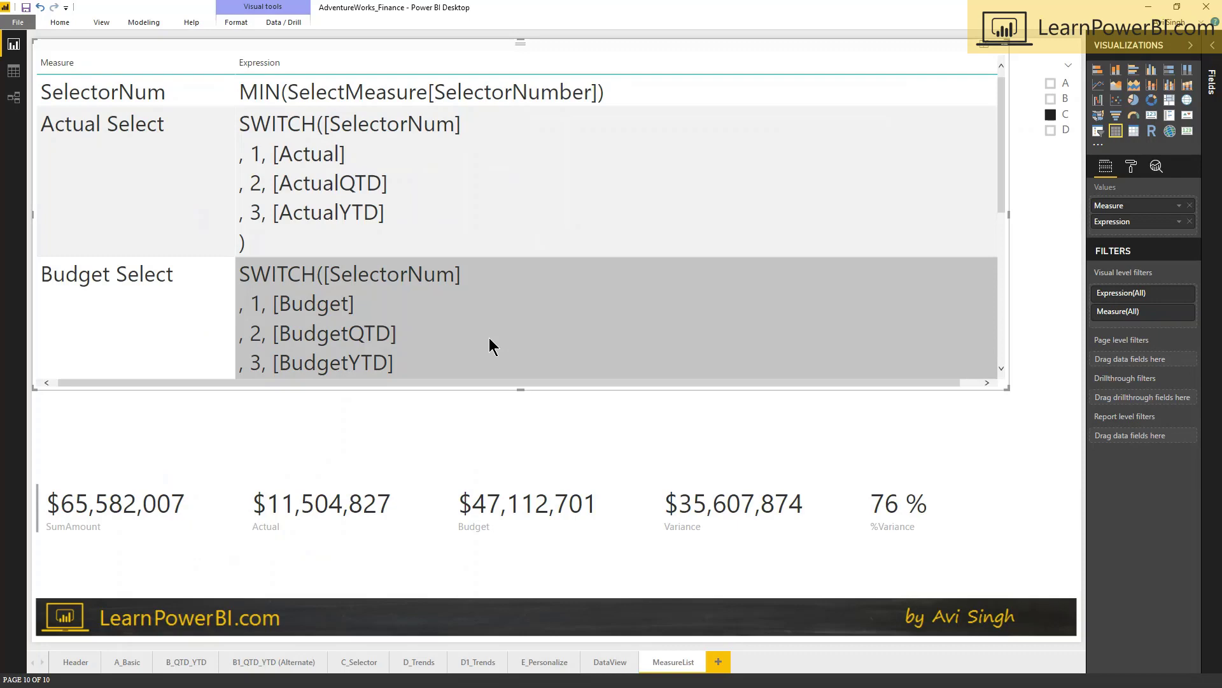
View the standalone SelectMeasure table in Model view, then return to Report view on C_Selector
left_click(274, 661)
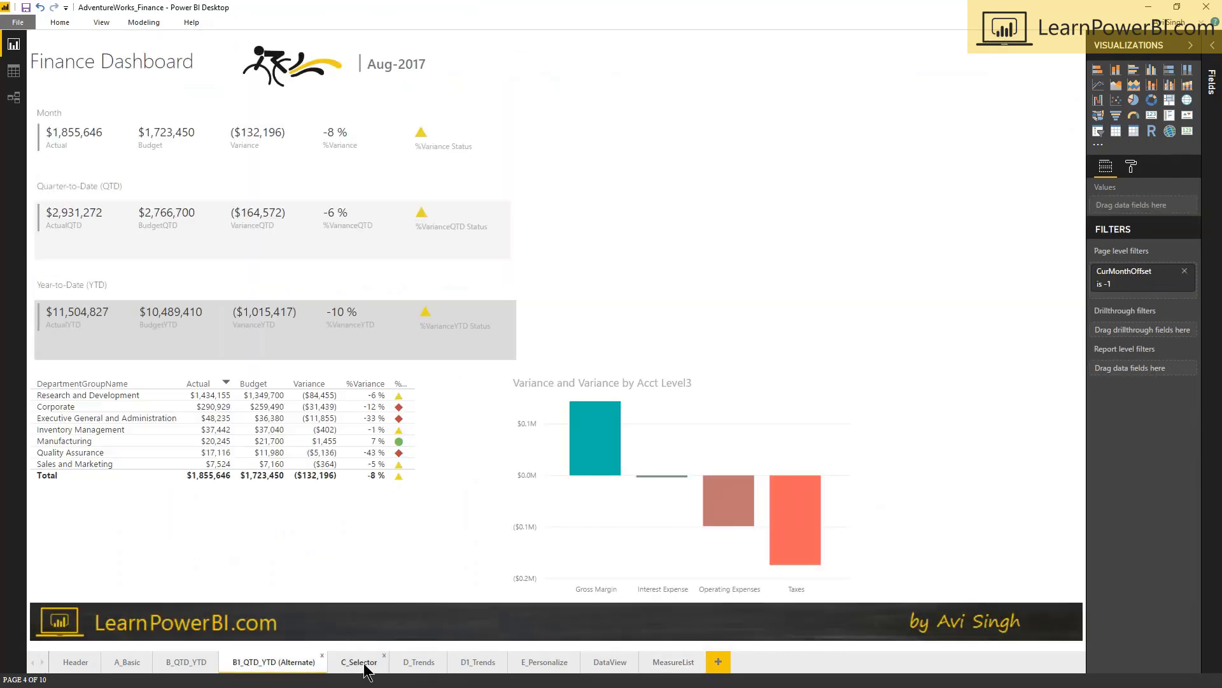
left_click(359, 661)
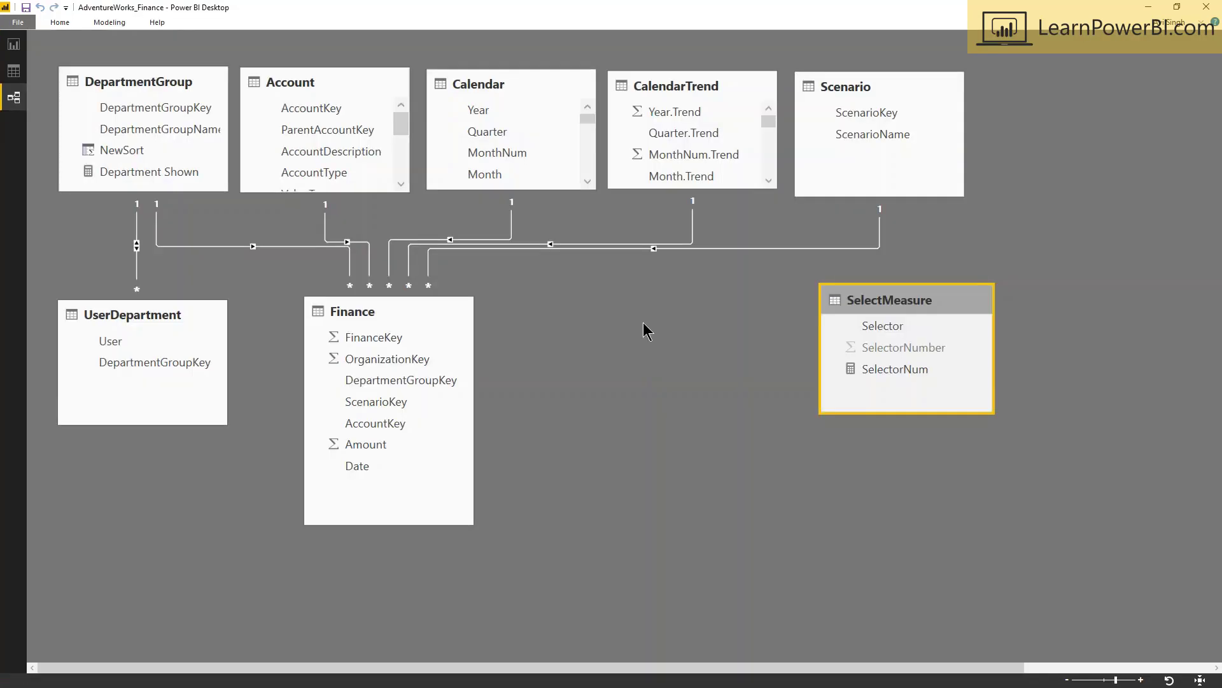
mouse_move(718, 342)
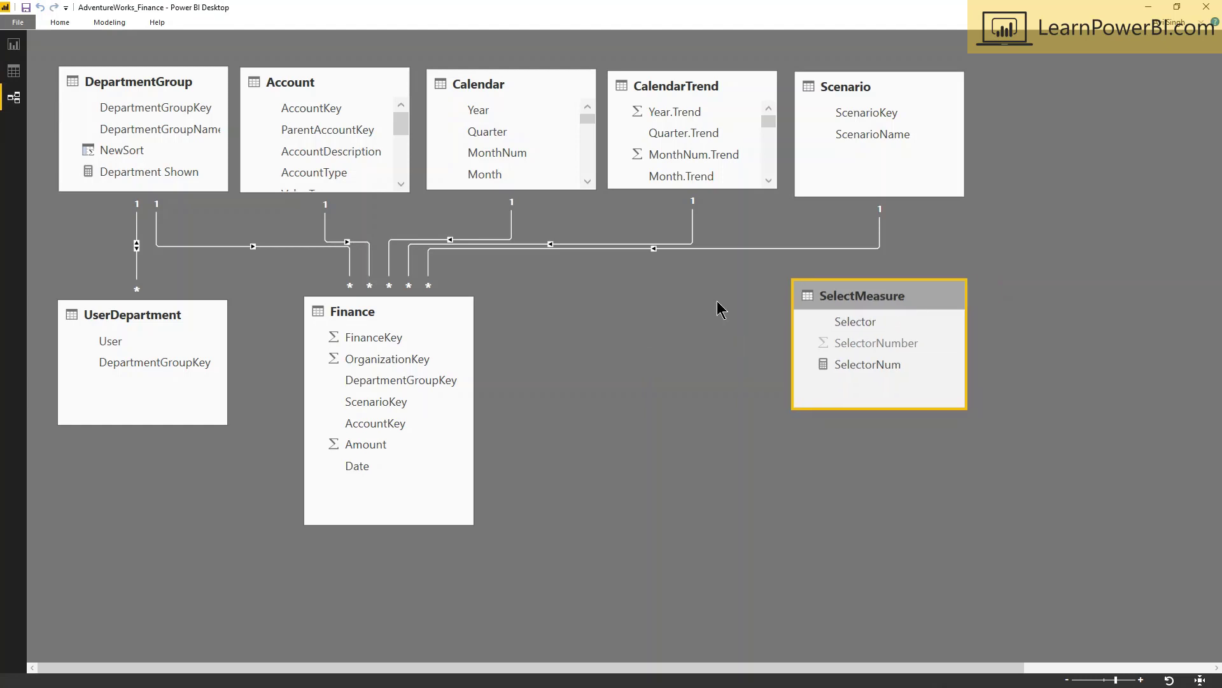
left_click(14, 44)
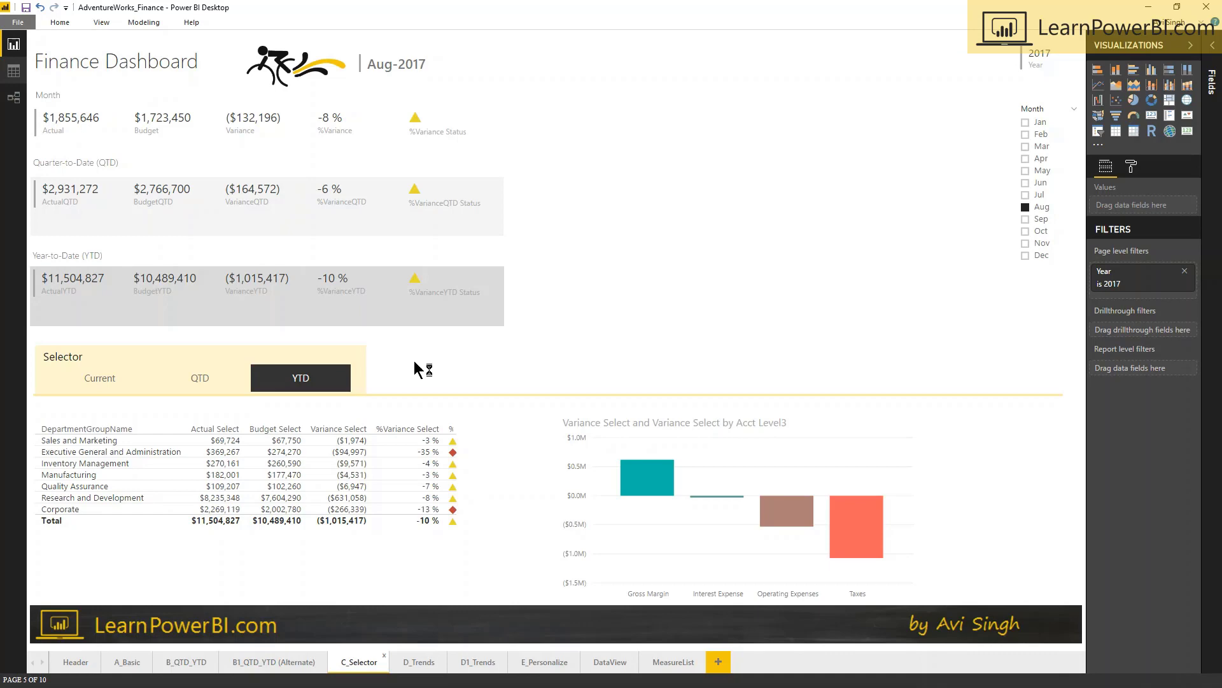
left_click(14, 97)
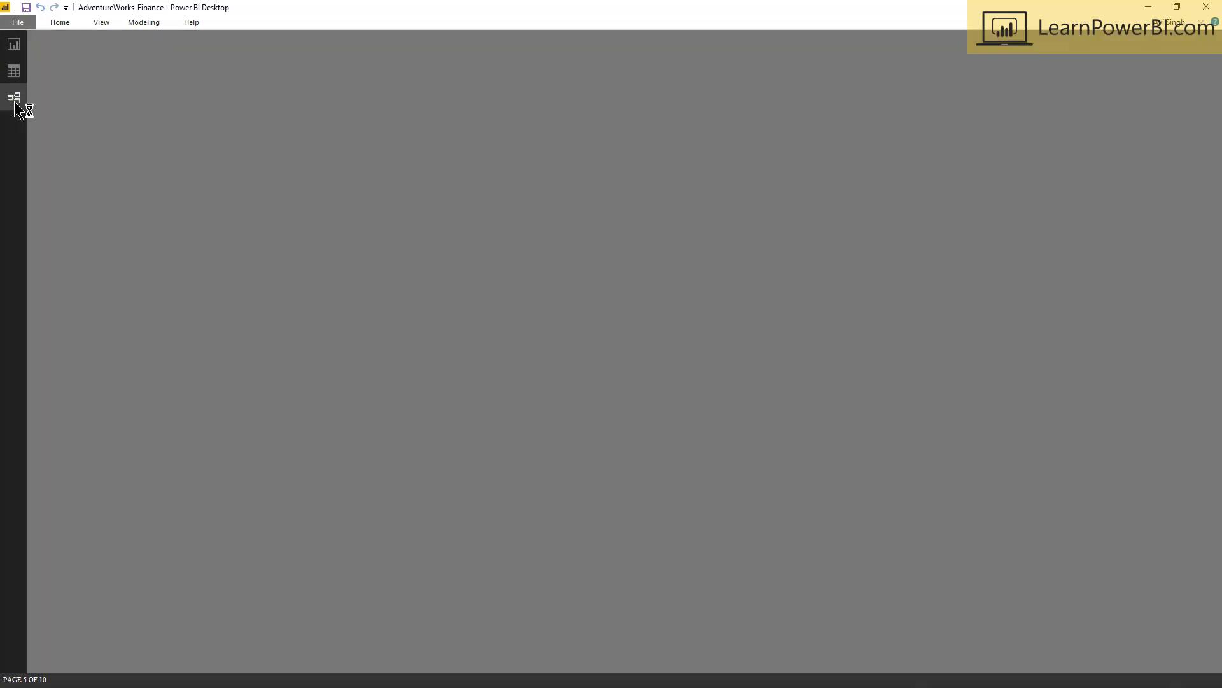
left_click(13, 97)
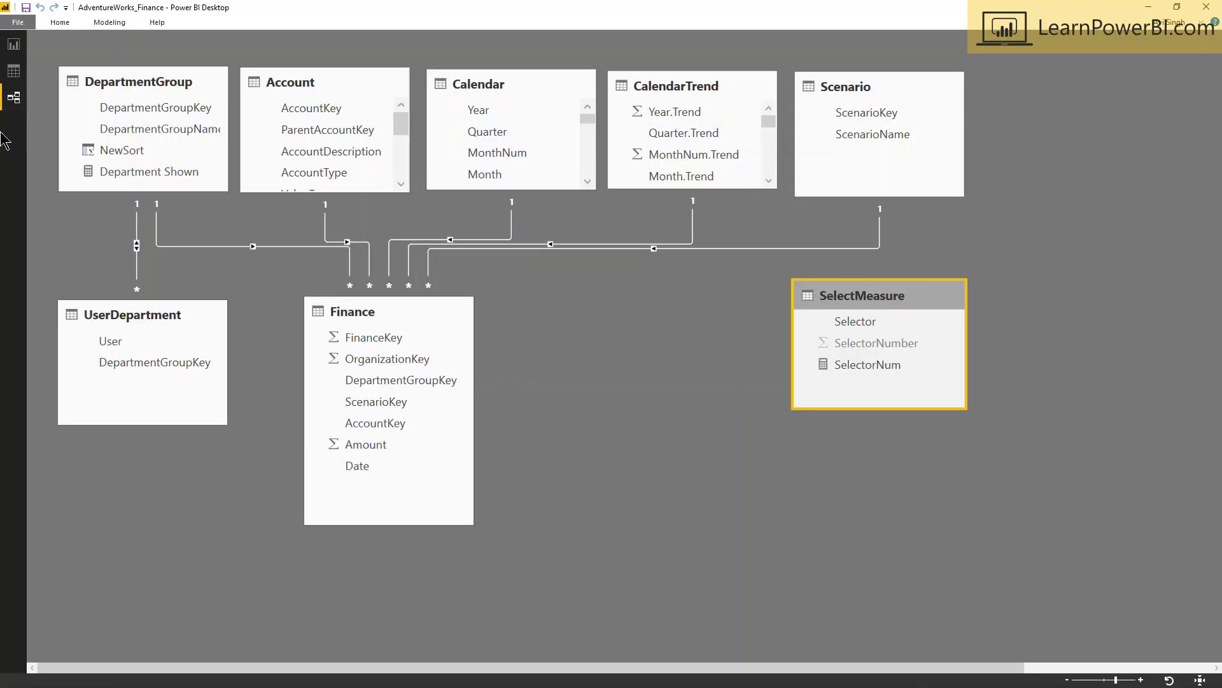
left_click(12, 44)
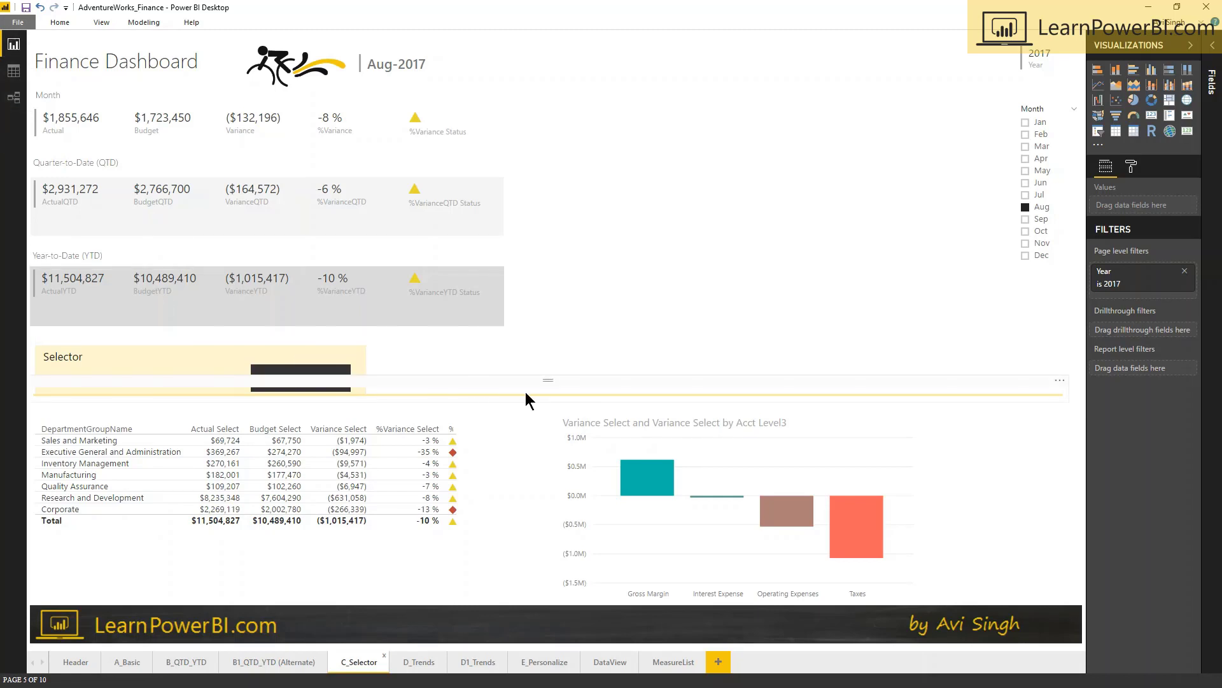
mouse_move(114, 388)
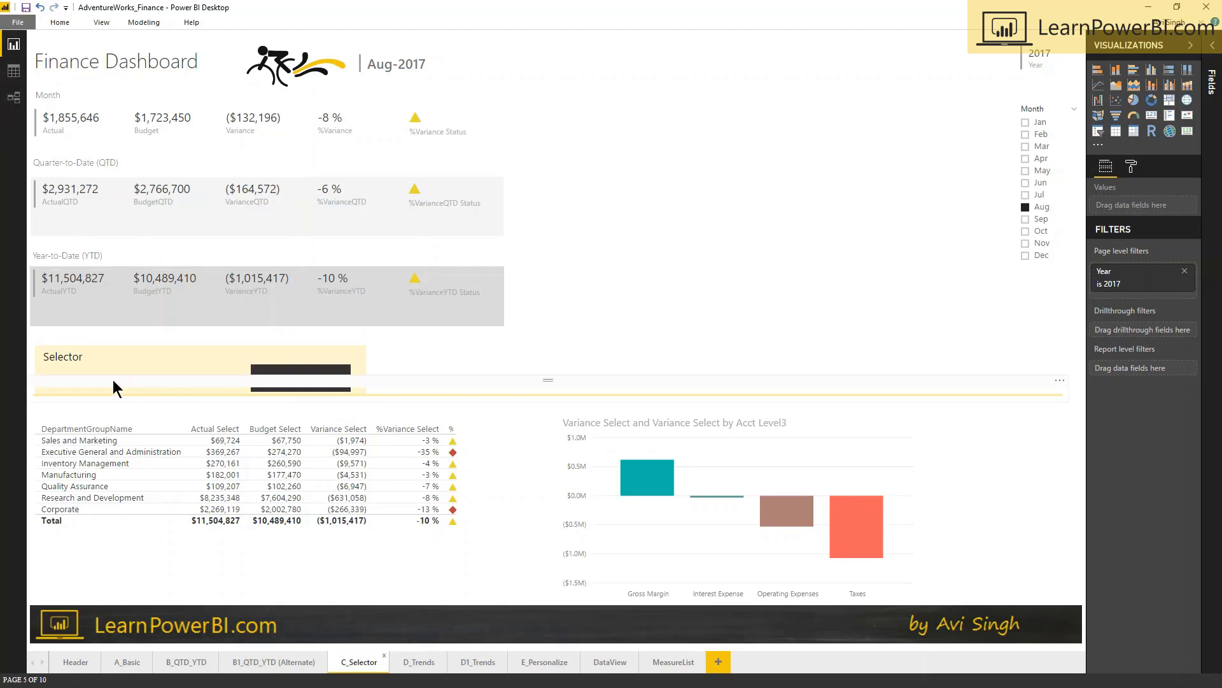
Choose Current, then QTD in the Selector slicer so the table and chart show $2,931,272 QTD actual
left_click(99, 378)
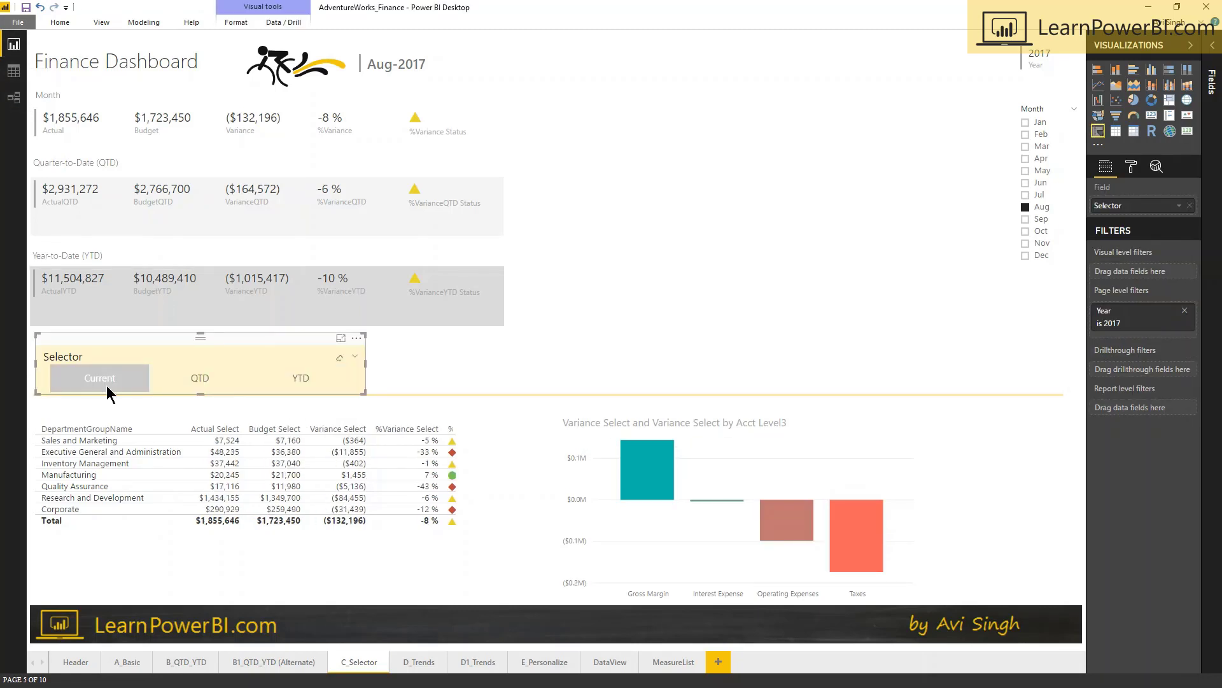
mouse_move(111, 400)
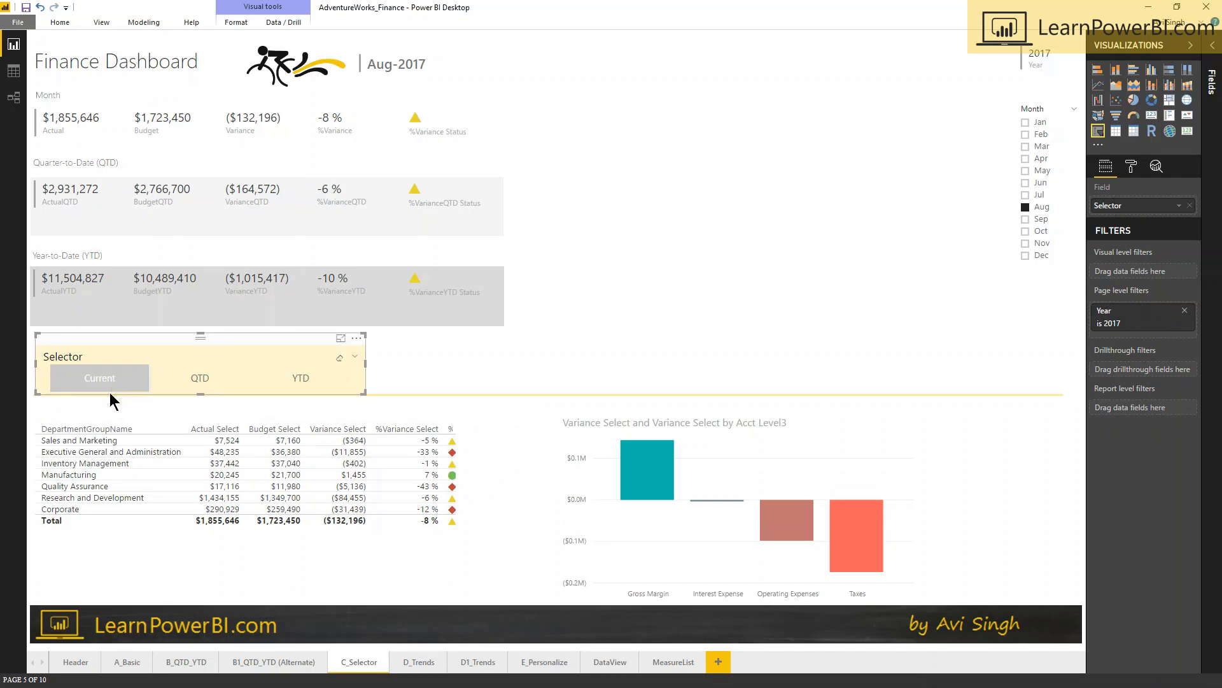
left_click(100, 378)
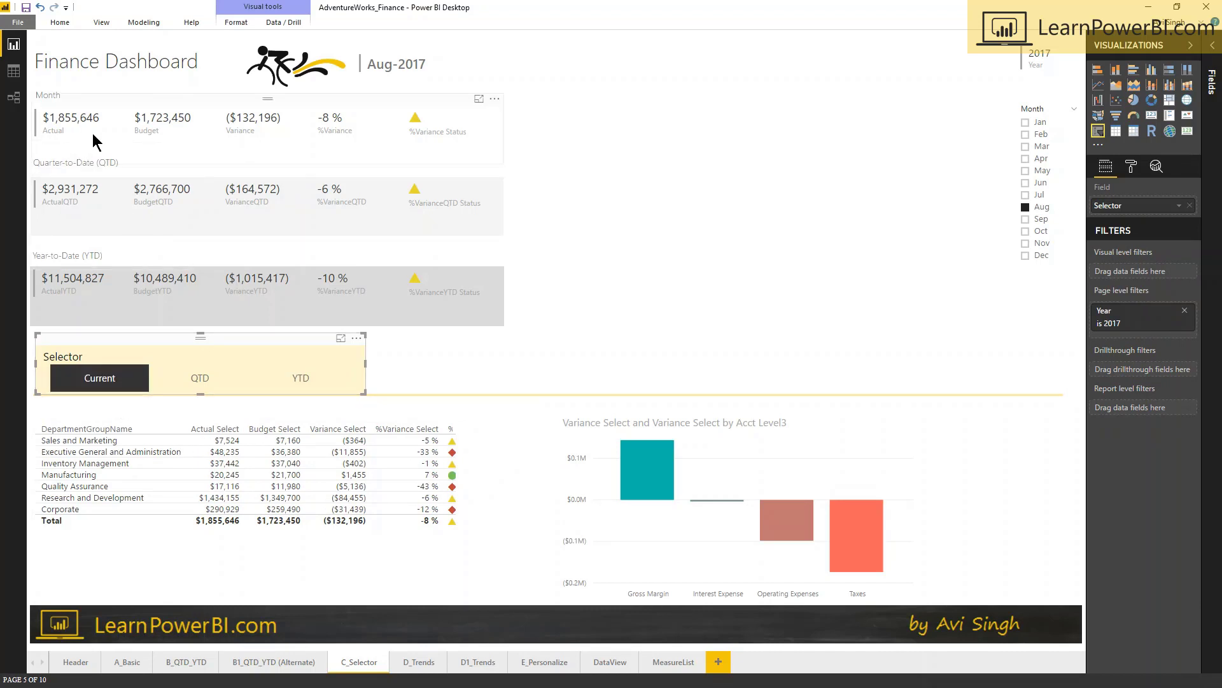
left_click(199, 378)
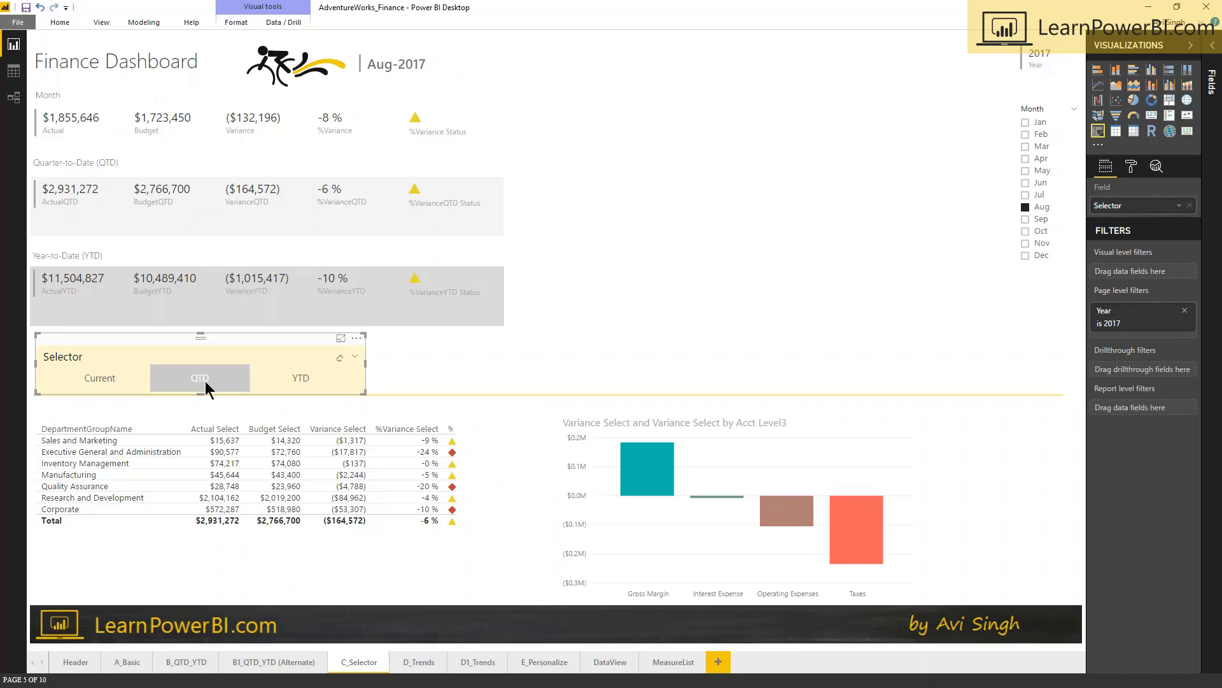
left_click(200, 379)
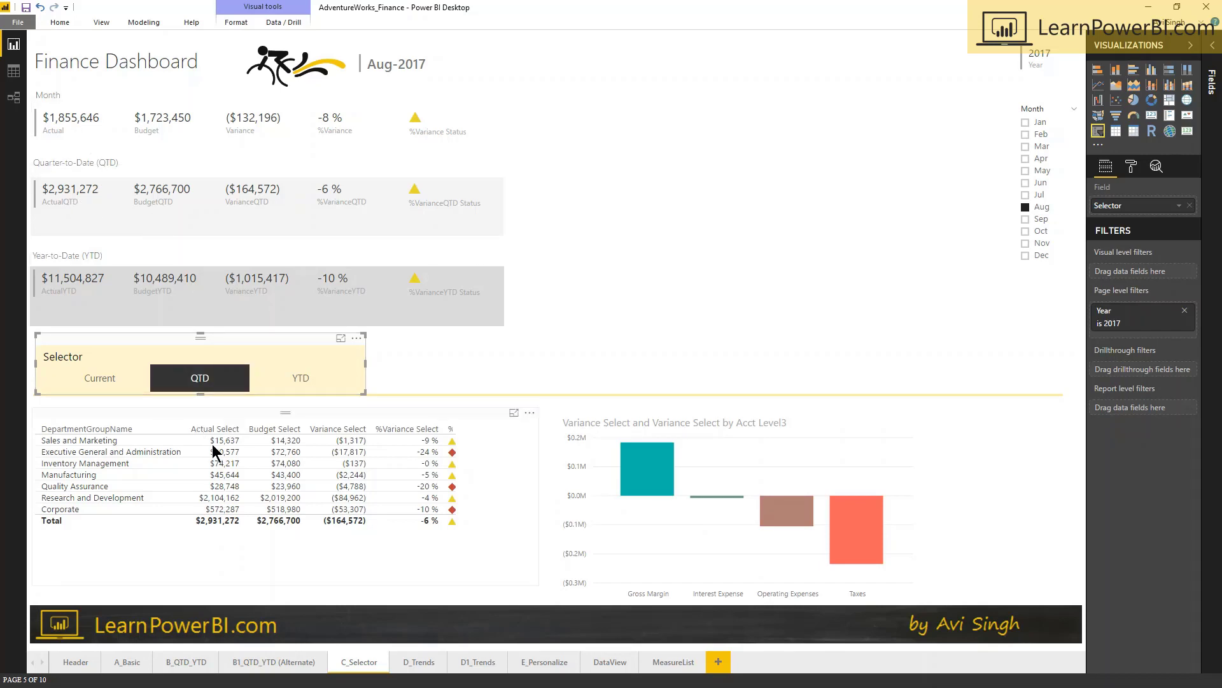
mouse_move(797, 424)
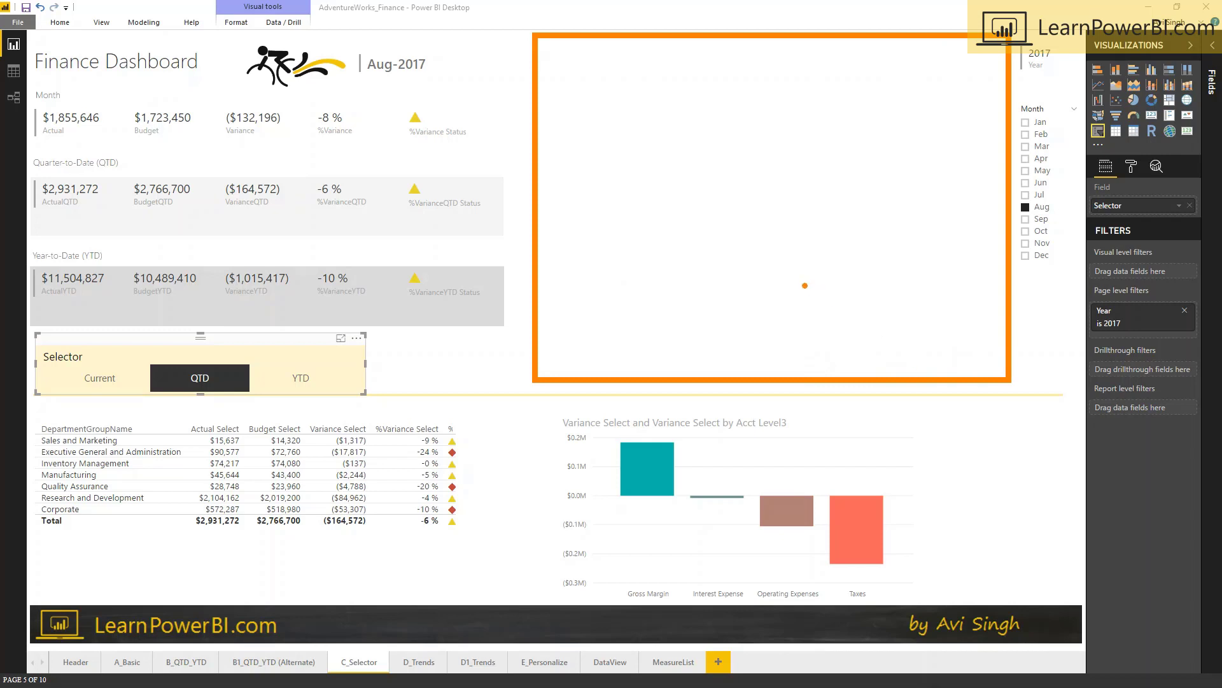
mouse_move(658, 160)
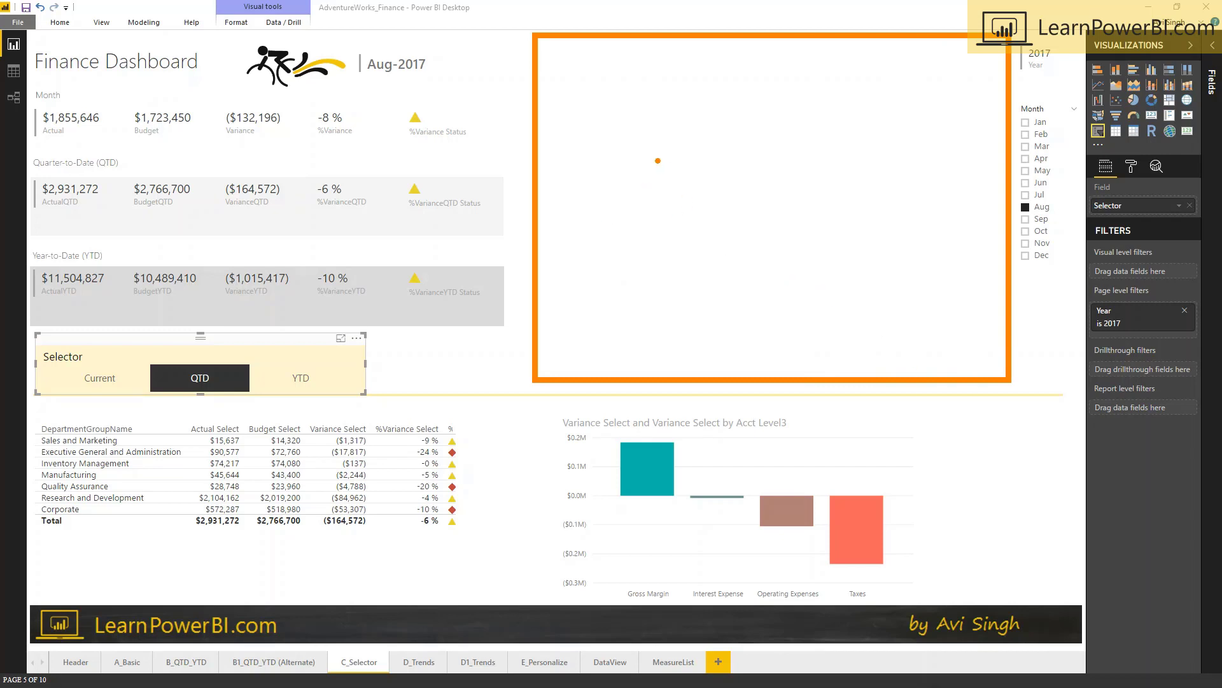